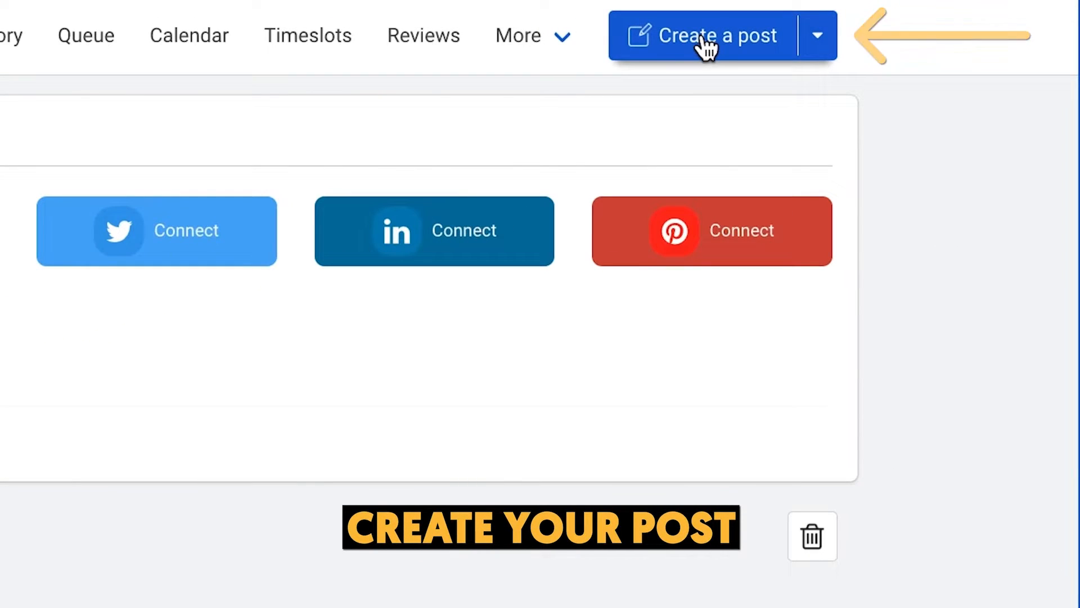
Start a new post and choose National Bank of Commerce from the category dropdown.
{"action": "left_click", "coordinate": [717, 35]}
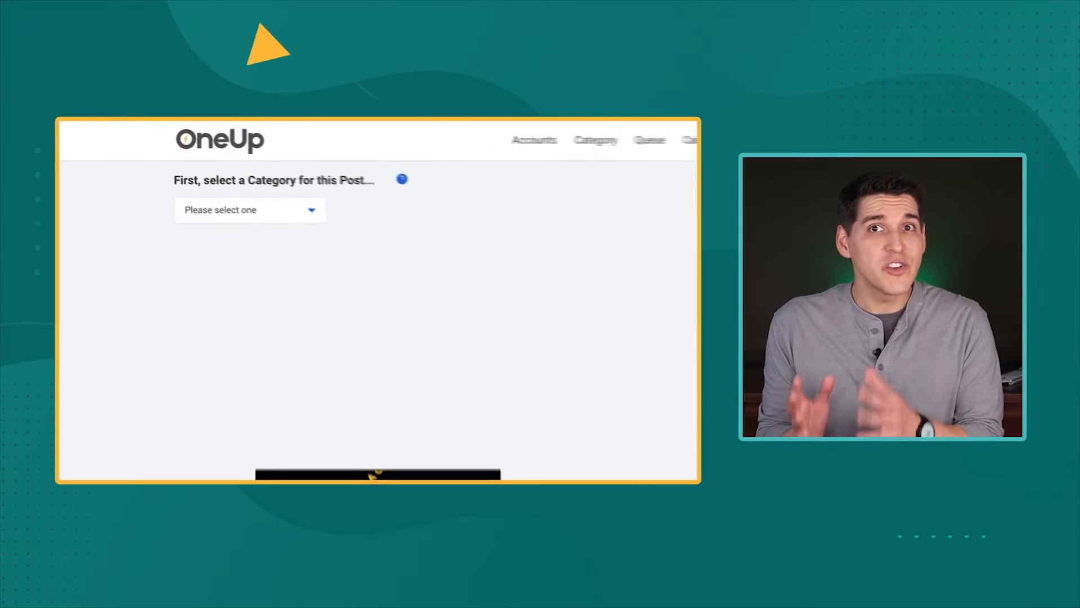
{"action": "left_click", "coordinate": [249, 209]}
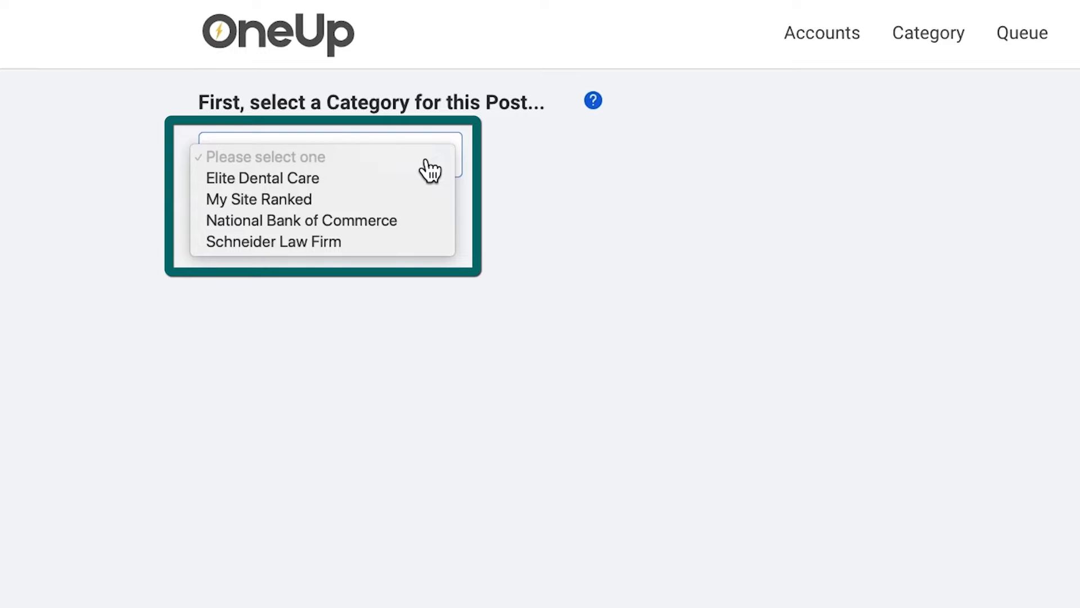
{"action": "left_click", "coordinate": [301, 220]}
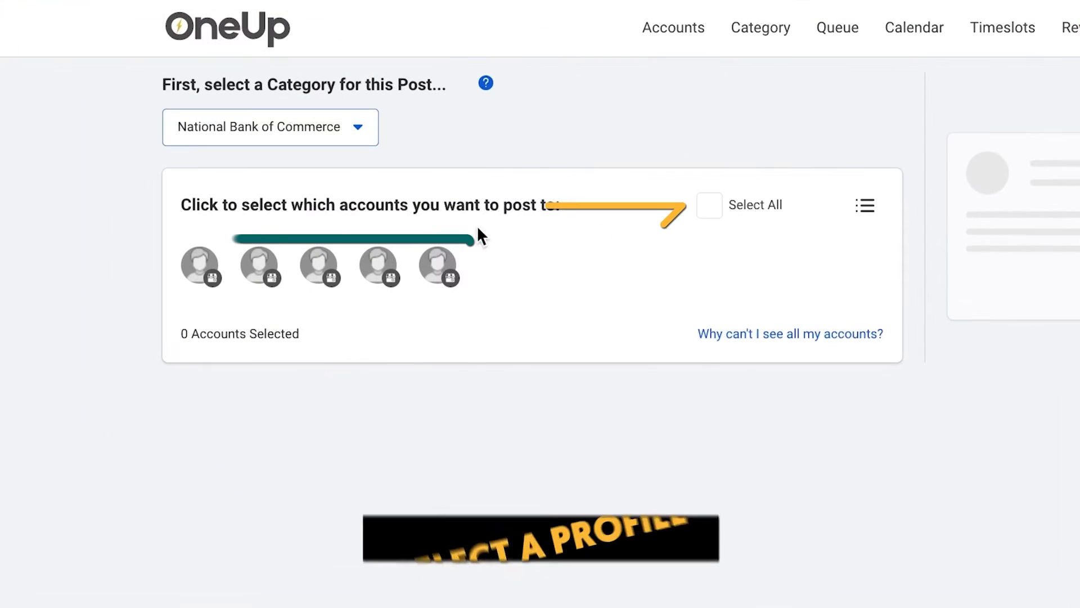
Select all National Bank of Commerce accounts, toggle one account avatar, then reselect all.
{"action": "left_click", "coordinate": [709, 205]}
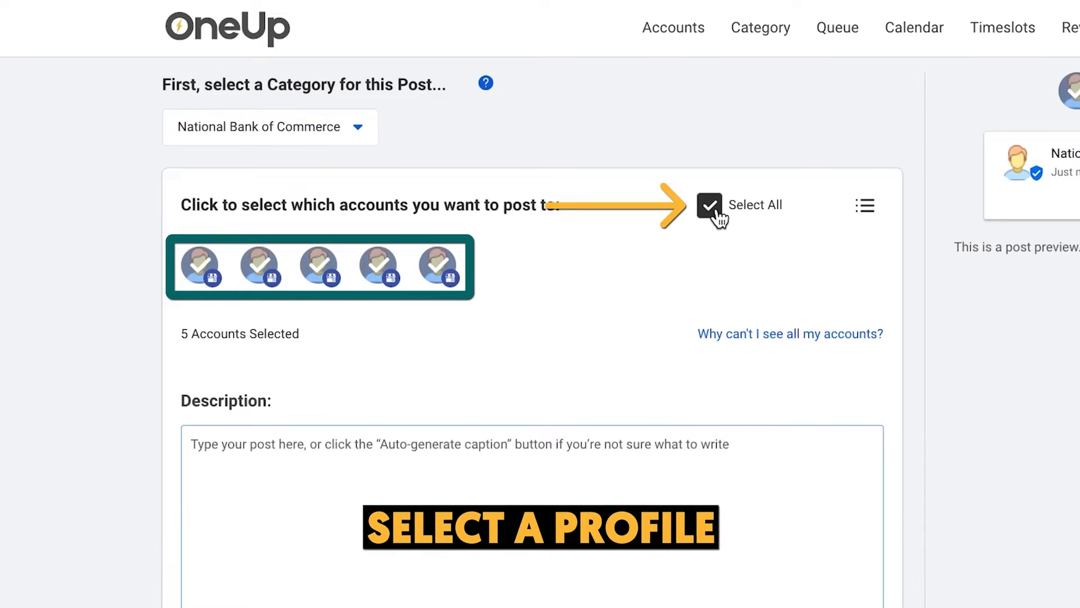
{"action": "mouse_move", "coordinate": [198, 266]}
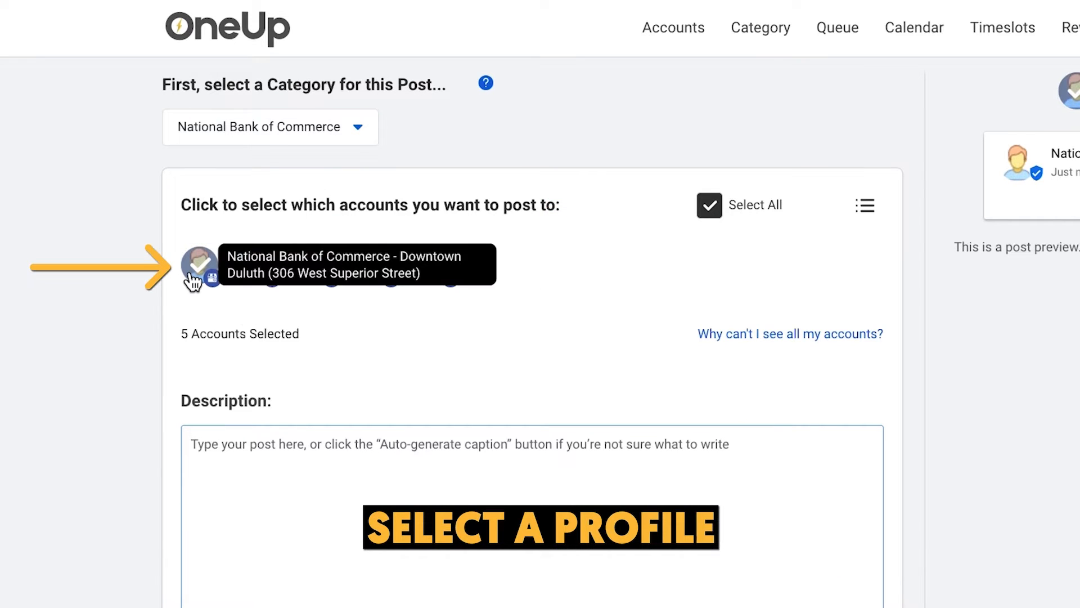
{"action": "left_click", "coordinate": [199, 267]}
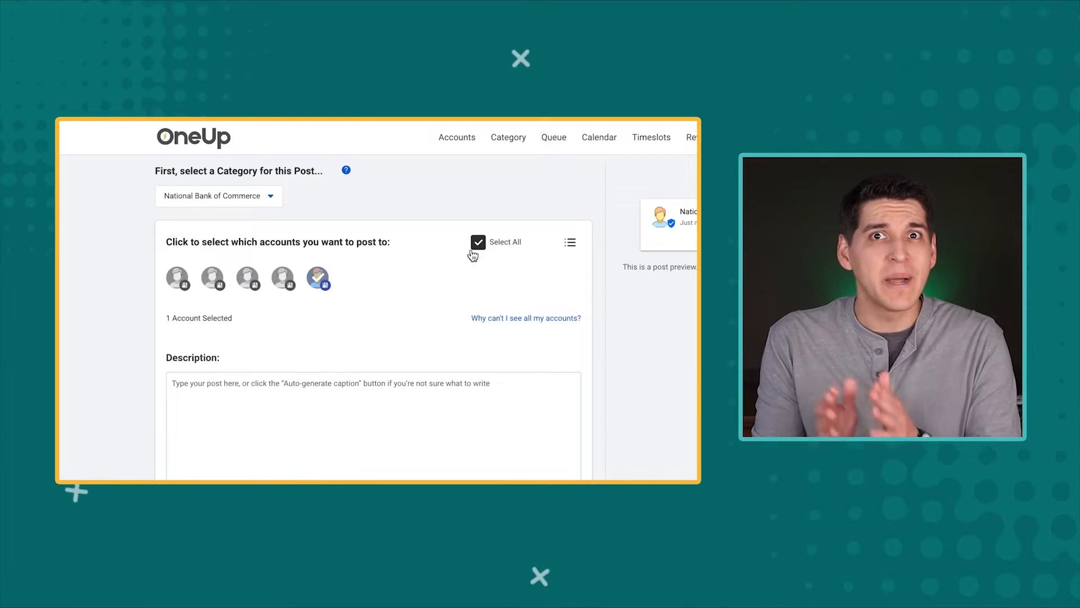
{"action": "left_click", "coordinate": [479, 242]}
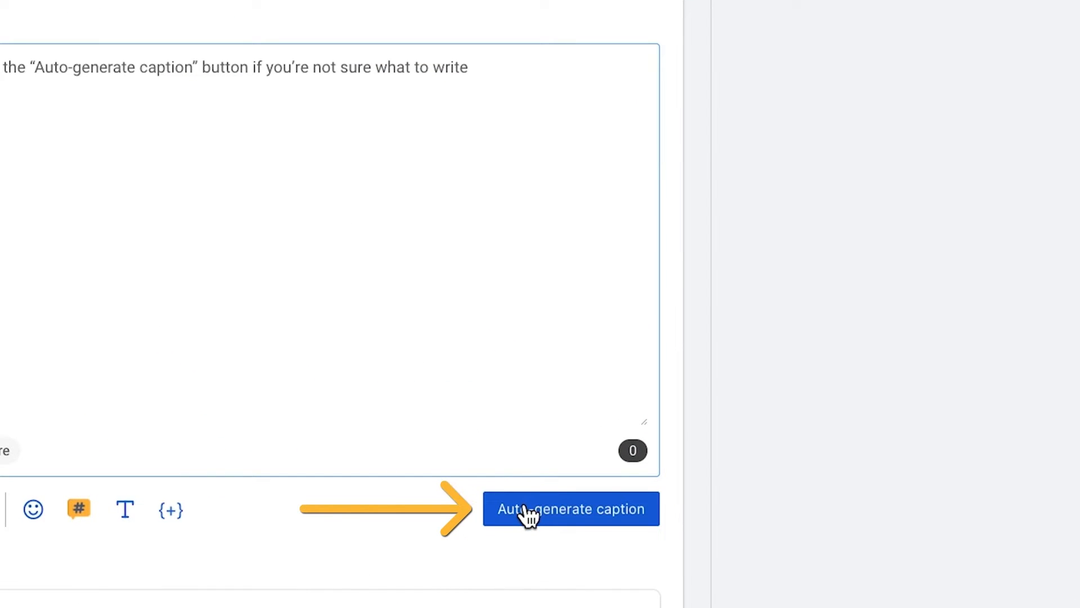
Generate an AI caption from '5% CD Special—Stop in or schedule an appointment online' and insert it.
{"action": "left_click", "coordinate": [570, 509]}
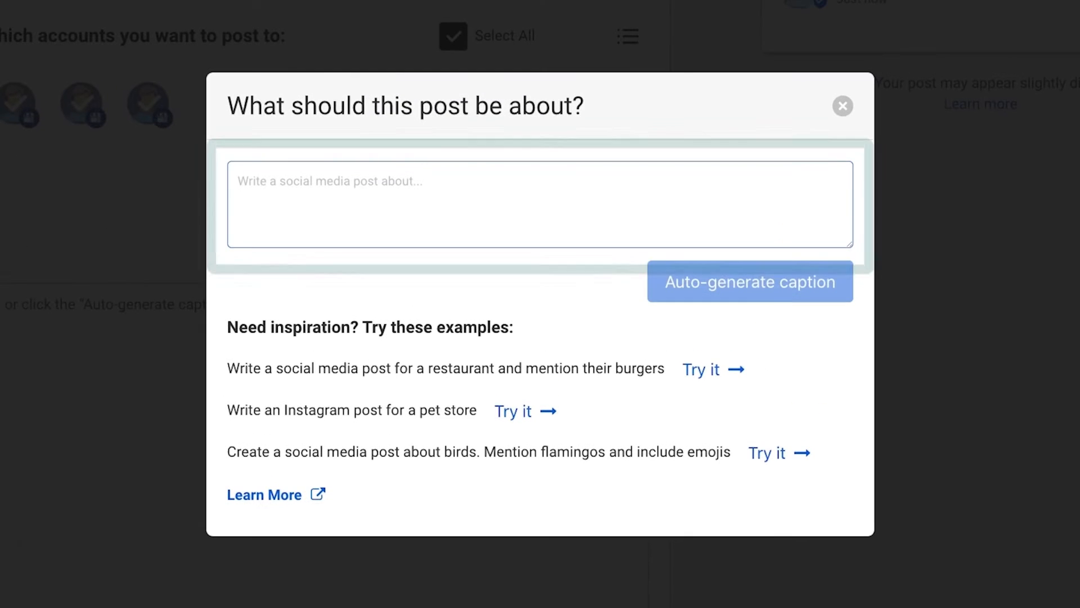
{"action": "type", "text": "5% CD Special—Stop in or schedule an appointment online to learn more."}
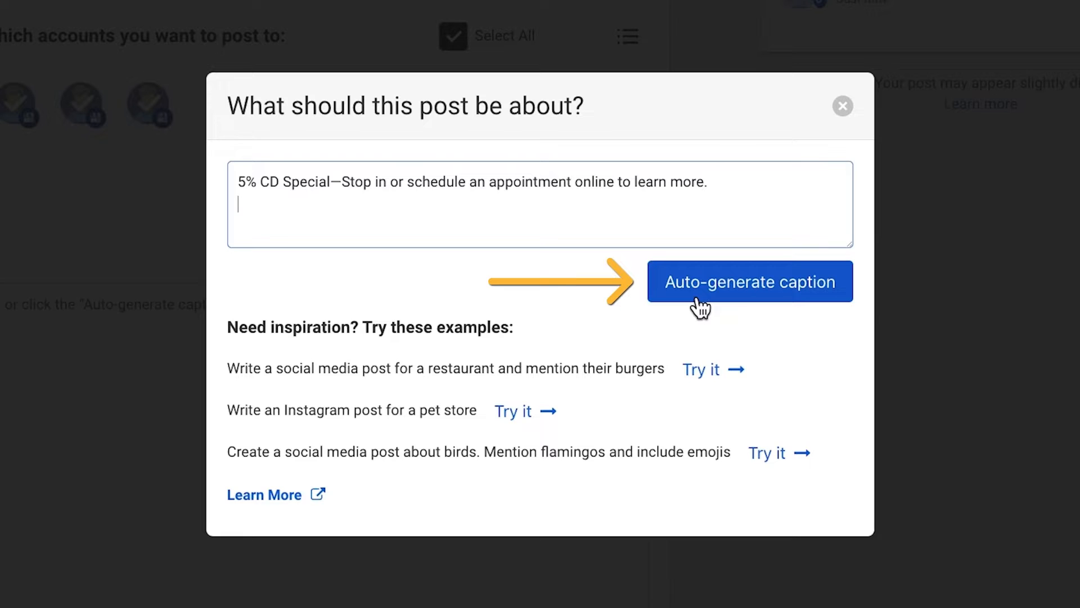
{"action": "left_click", "coordinate": [750, 281]}
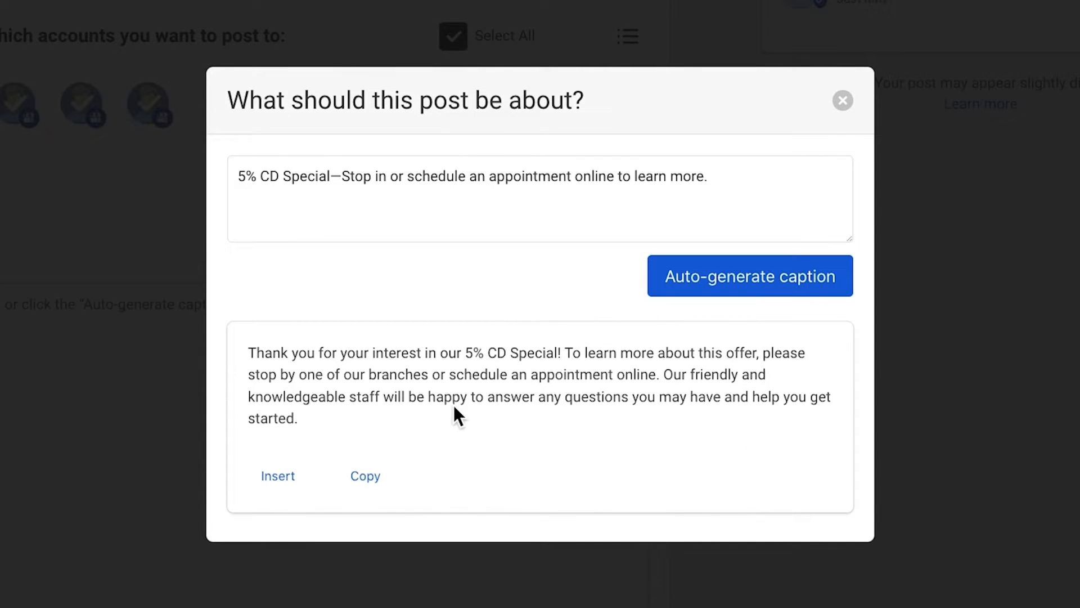
{"action": "left_click", "coordinate": [278, 475]}
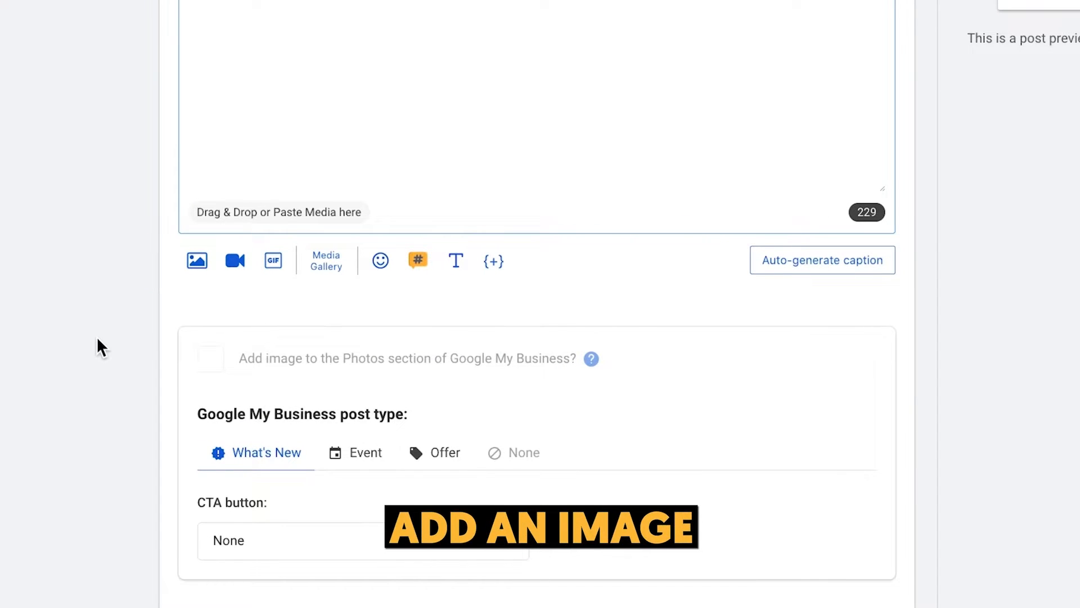
Attach the 'We set the rate. You set the term.' graphic from a cloud source.
{"action": "left_click", "coordinate": [197, 261]}
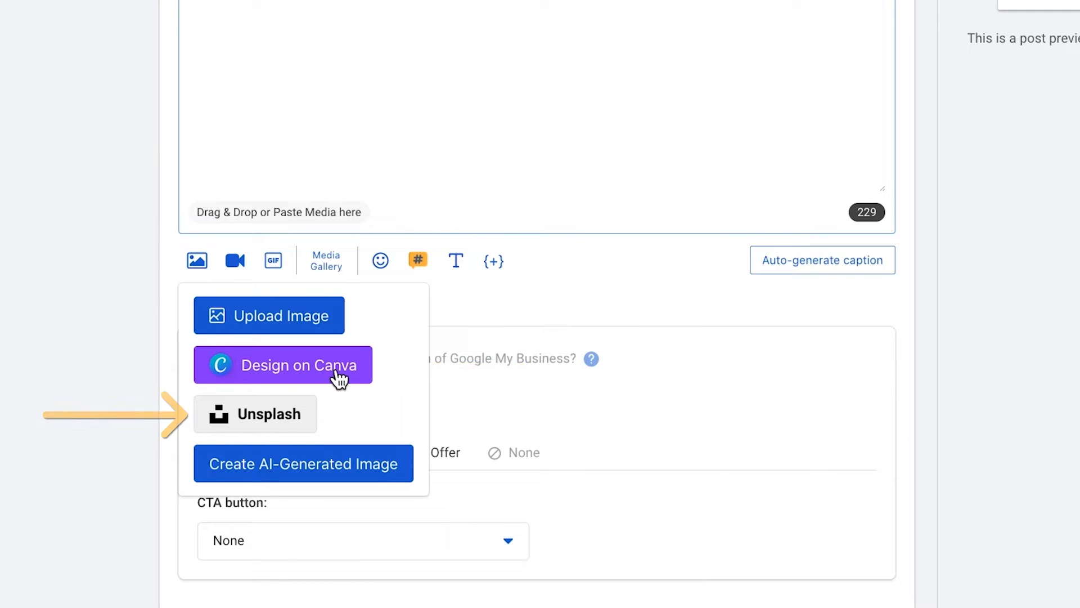
{"action": "left_click", "coordinate": [255, 413]}
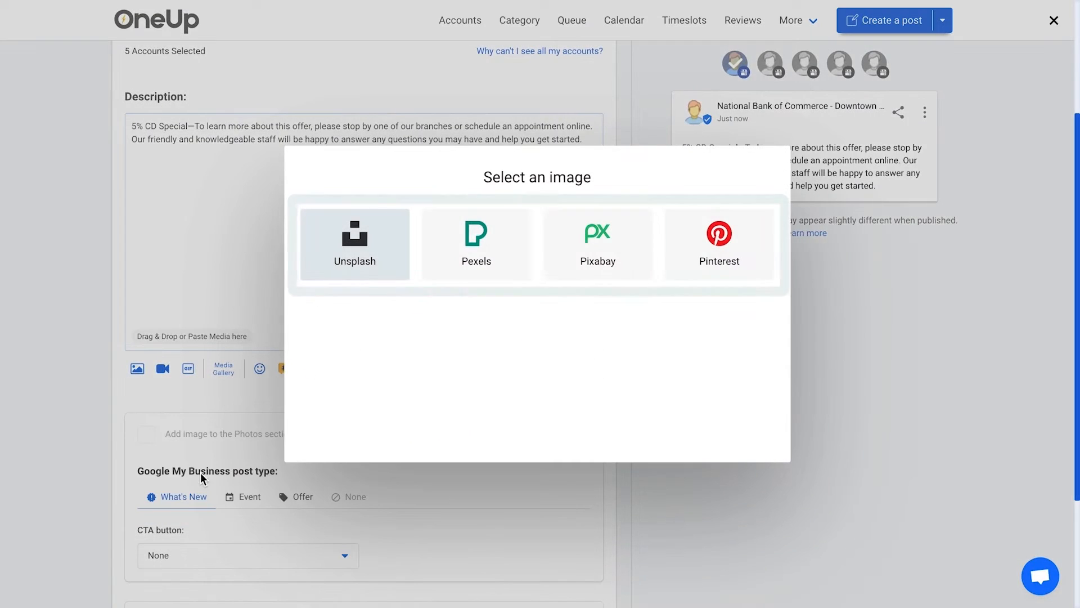
{"action": "left_click", "coordinate": [354, 244]}
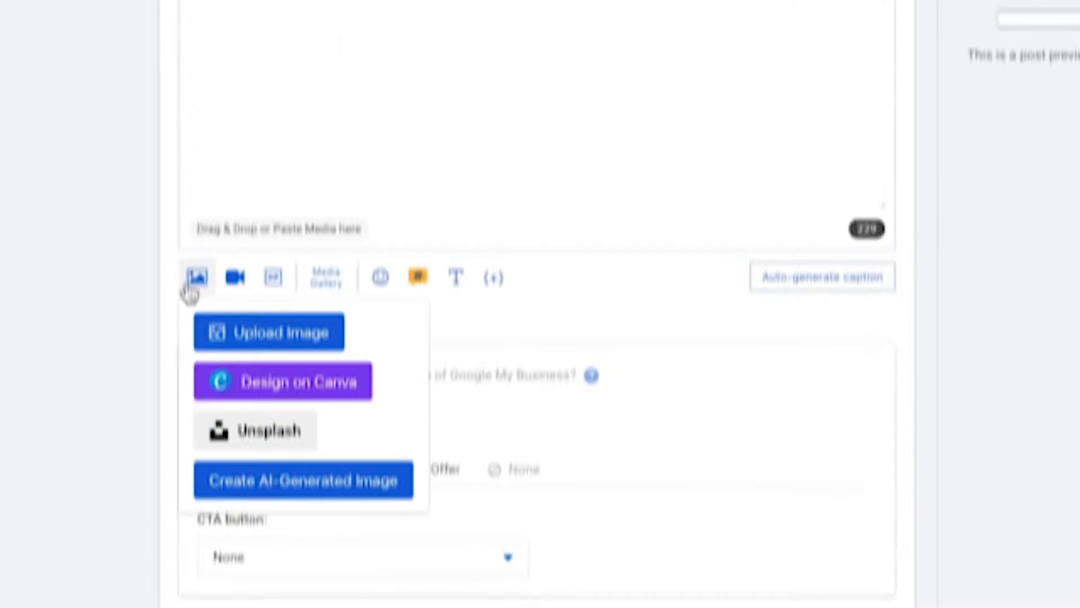
{"action": "left_click", "coordinate": [268, 332]}
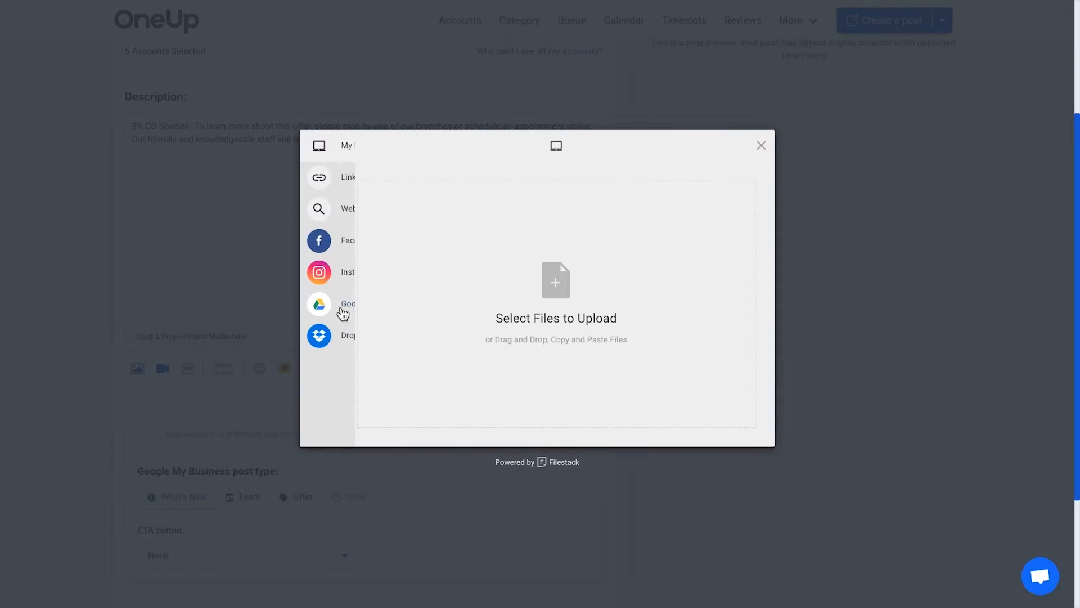
{"action": "left_click", "coordinate": [760, 145]}
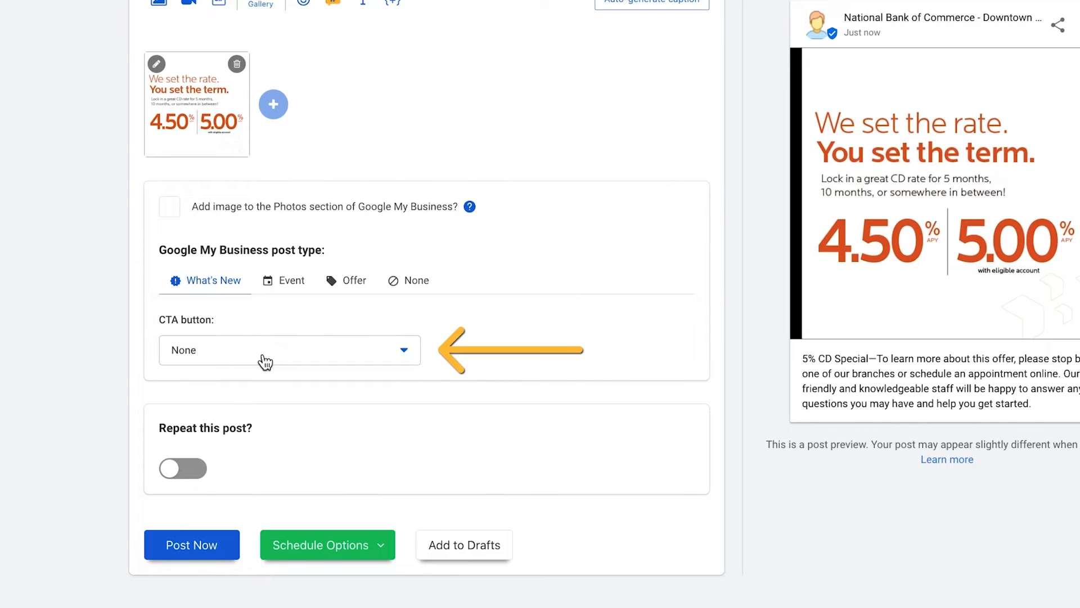
{"action": "left_click", "coordinate": [289, 350]}
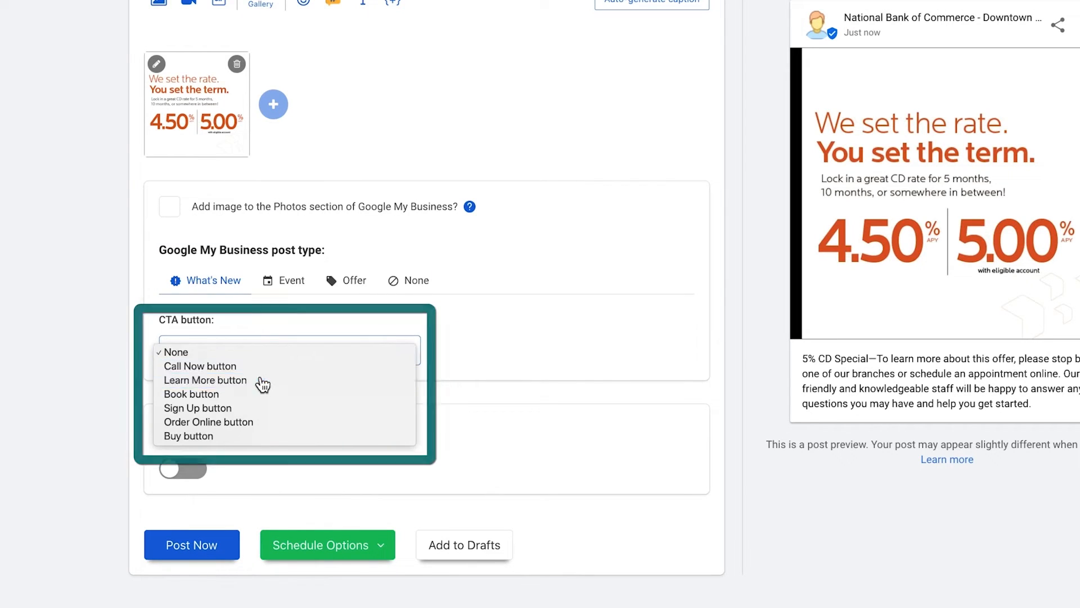
{"action": "left_click", "coordinate": [206, 380]}
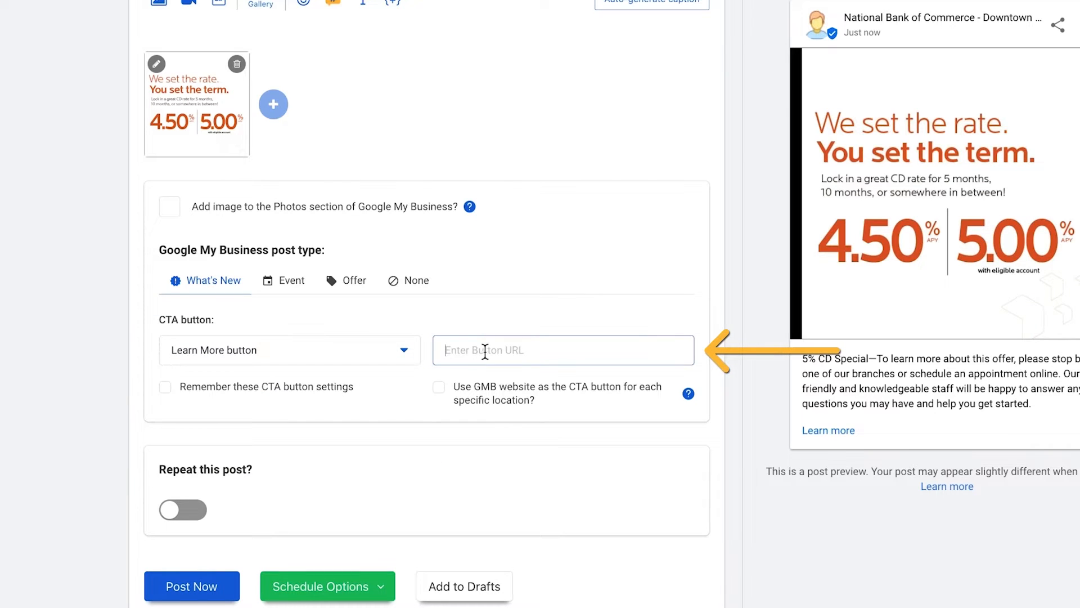
{"action": "type", "text": "https://www.nbcbanking.com/blogs/5-cd-special/"}
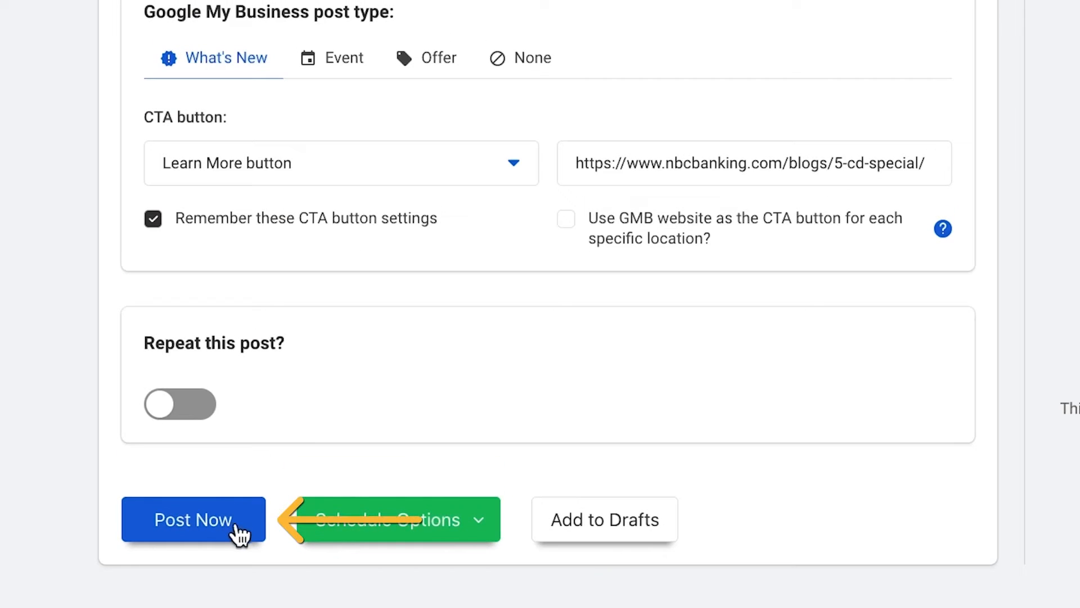
Schedule the post via Add to Timeslot and add a National Bank of Commerce slot.
{"action": "left_click", "coordinate": [389, 520]}
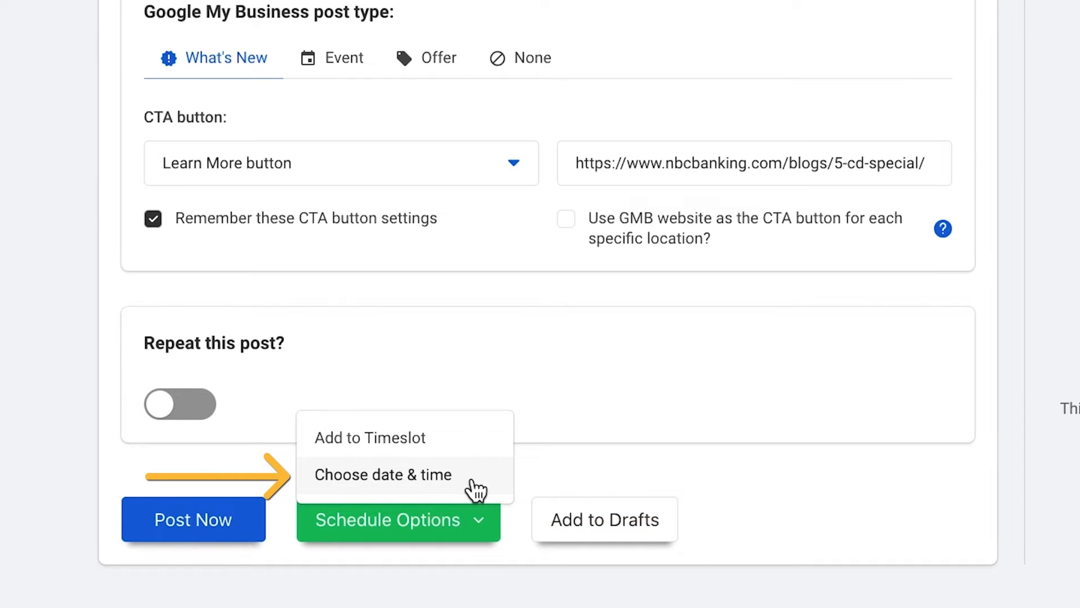
{"action": "mouse_move", "coordinate": [469, 457]}
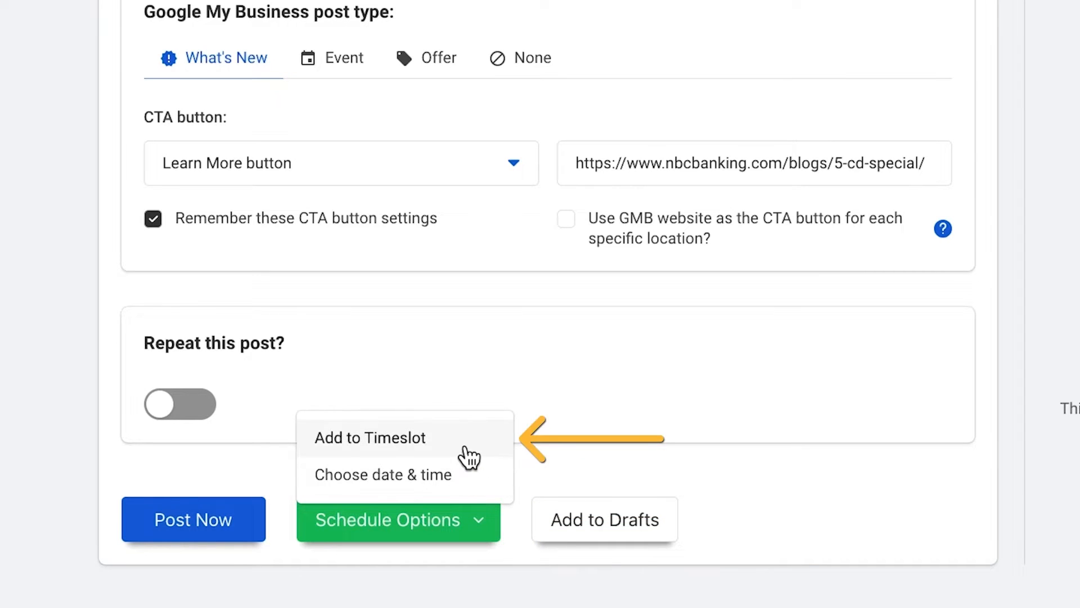
{"action": "left_click", "coordinate": [371, 438]}
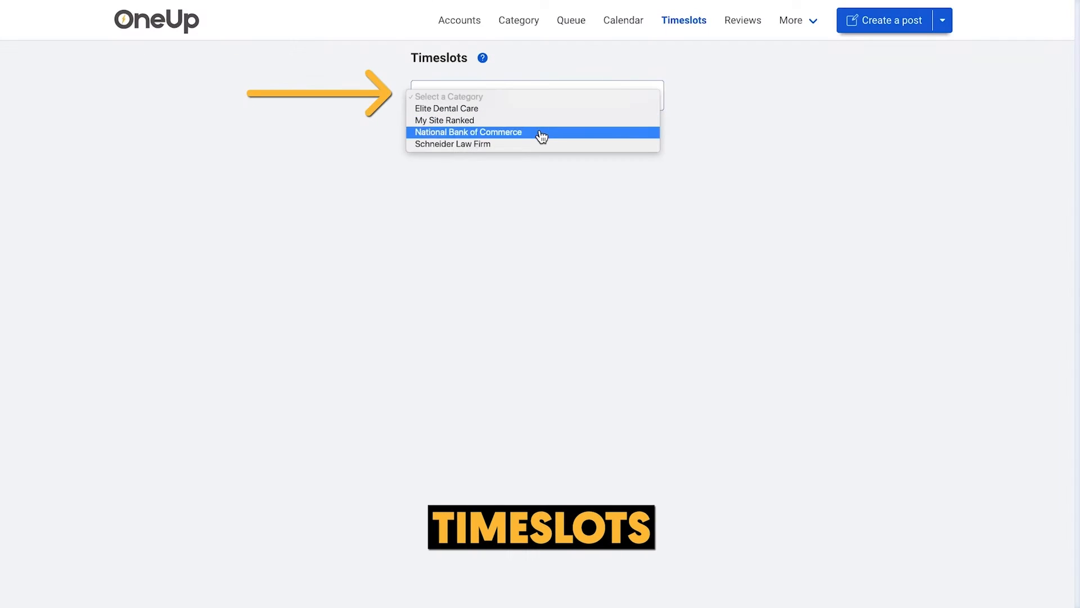
{"action": "left_click", "coordinate": [468, 131]}
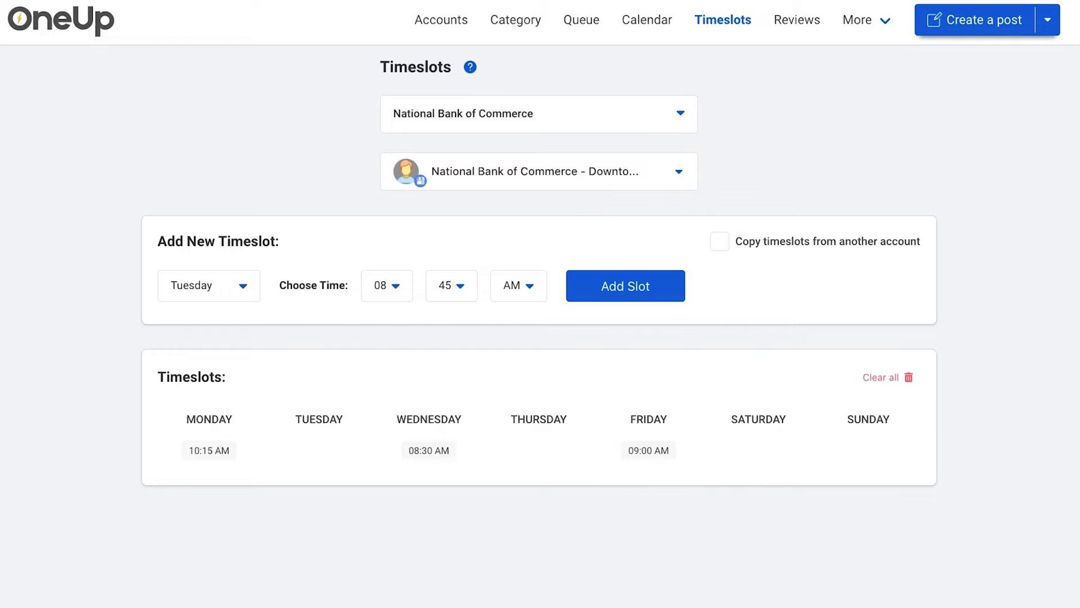
{"action": "left_click", "coordinate": [208, 439]}
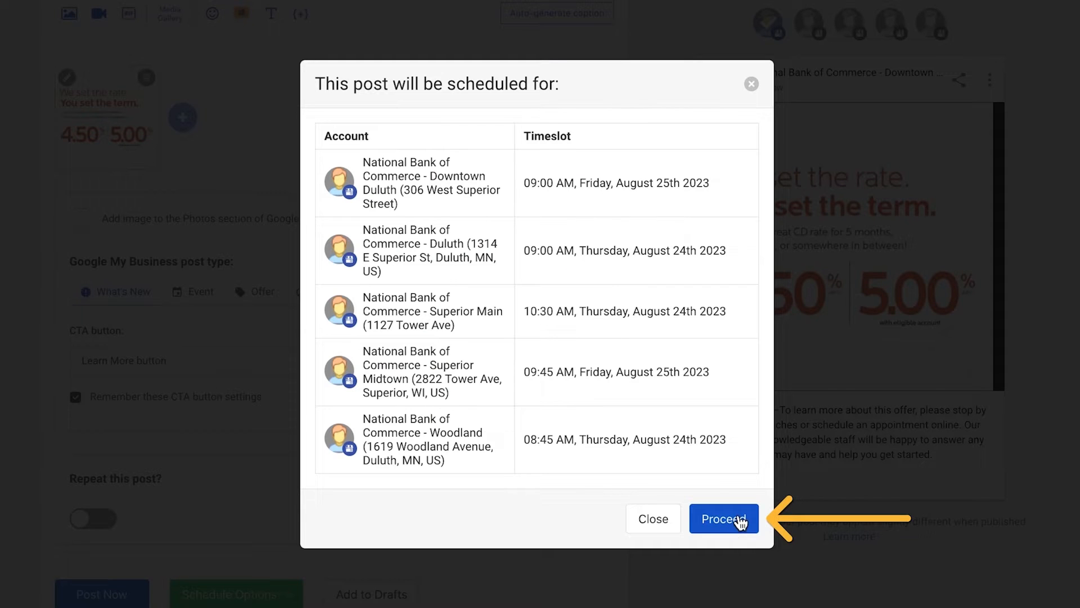
Proceed with the August 24th–25th timeslot schedule to submit the post.
{"action": "left_click", "coordinate": [724, 519]}
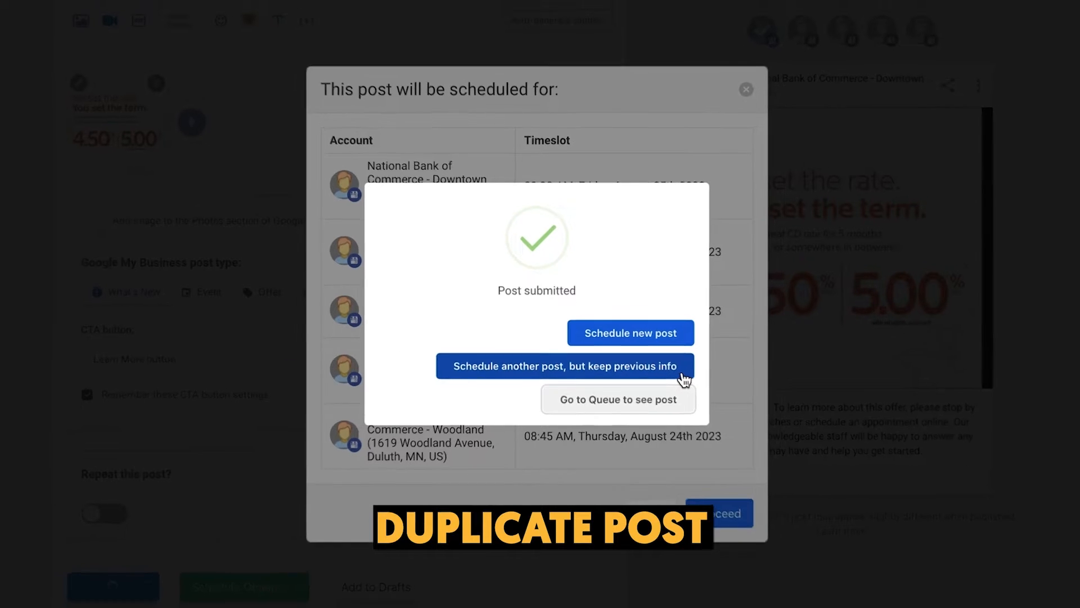
Submit a reworded duplicate caption into the August 28th 10:15 AM timeslot, then open the queue.
{"action": "left_click", "coordinate": [563, 366]}
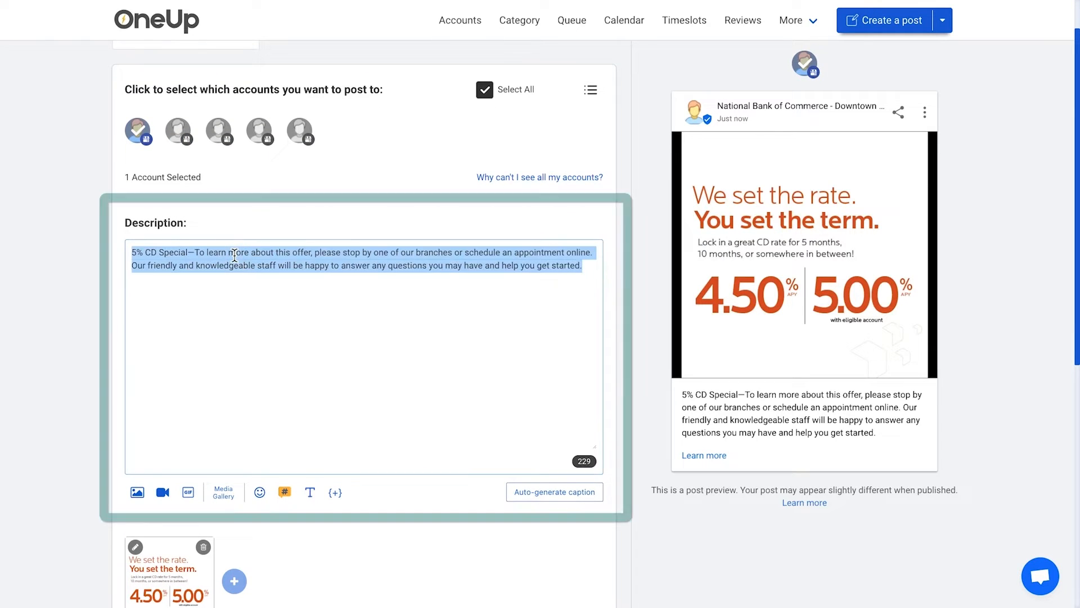
{"action": "type", "text": "5% CD Special—lock in for 5 months, 10 months or somewhere in between. With this offer, you'll get a great rate and the security of knowing your money is safe and secure. To learn more about this offer, please stop by one of our branches or schedule an appointment online"}
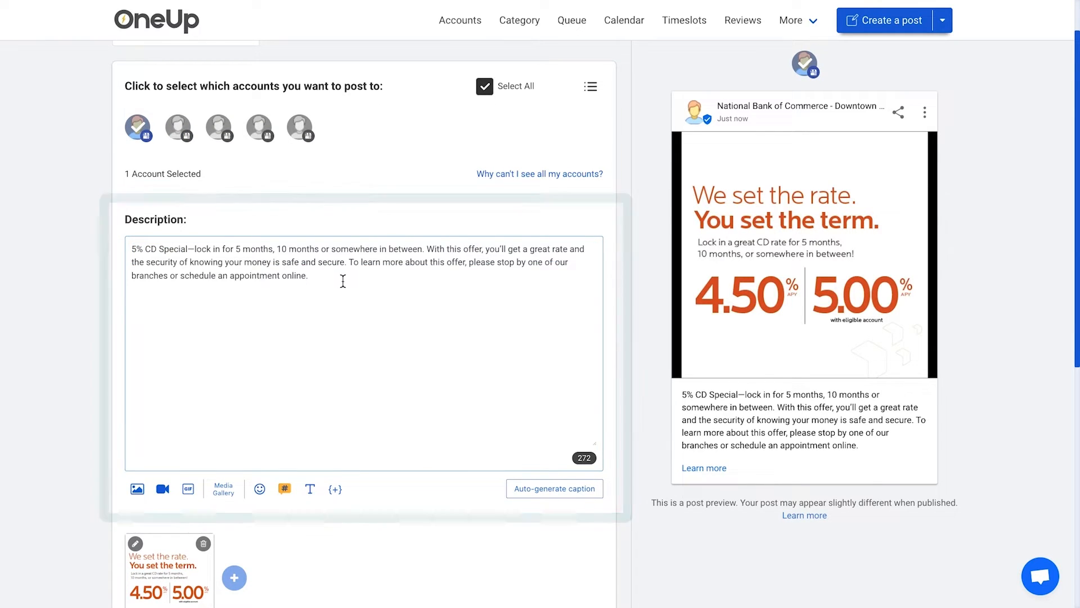
{"action": "left_click", "coordinate": [279, 552]}
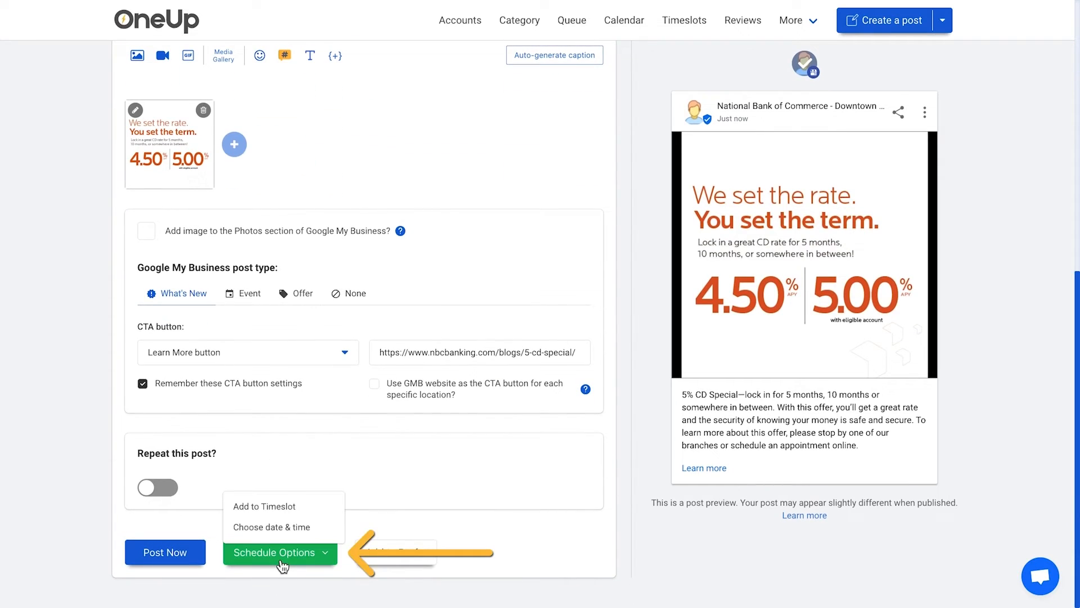
{"action": "left_click", "coordinate": [263, 505]}
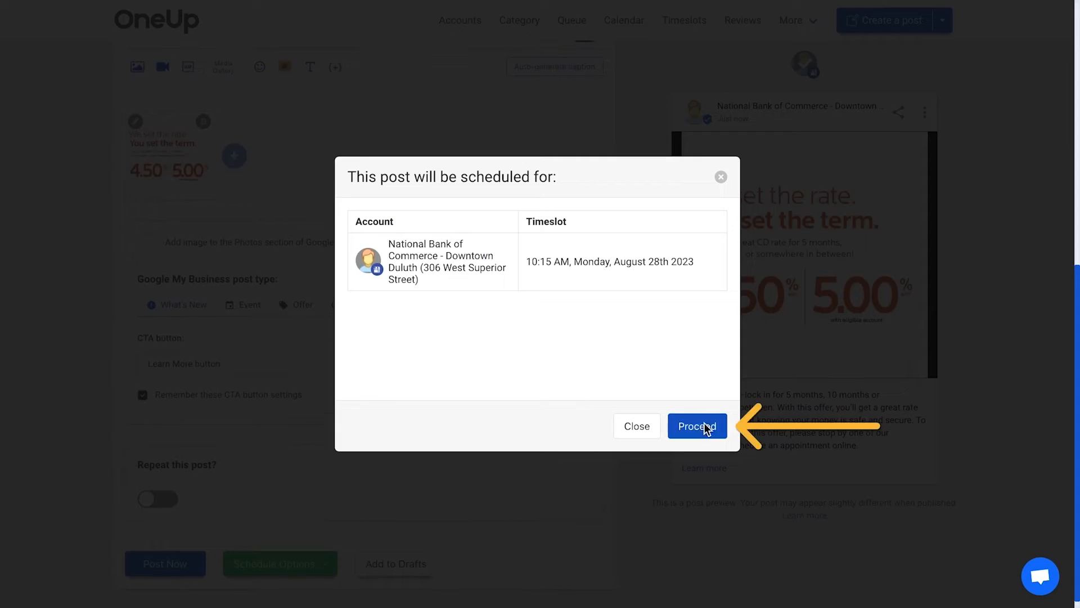
{"action": "left_click", "coordinate": [697, 426]}
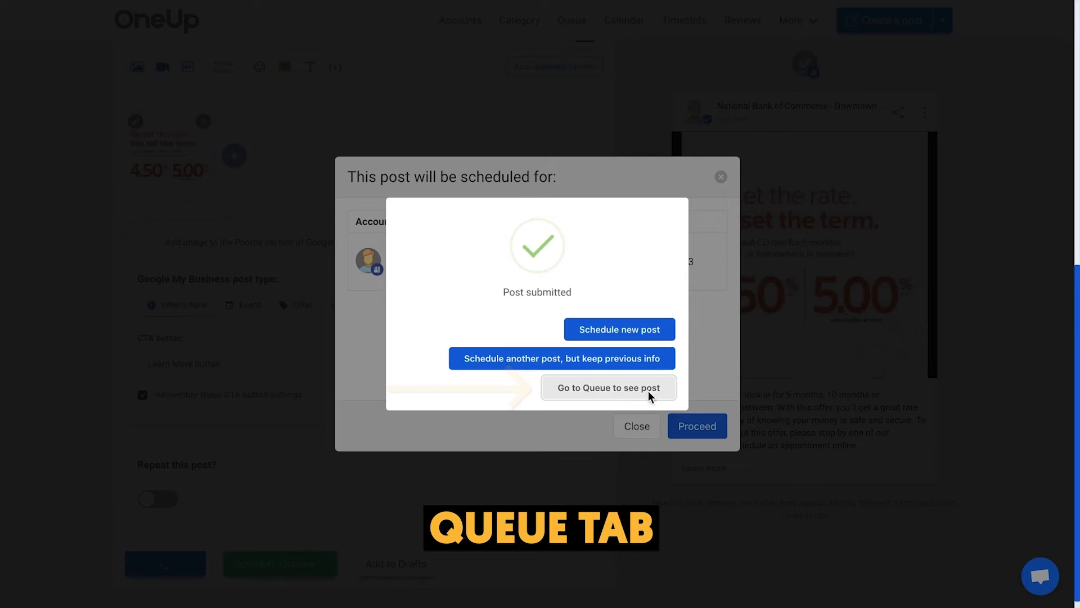
{"action": "left_click", "coordinate": [608, 387]}
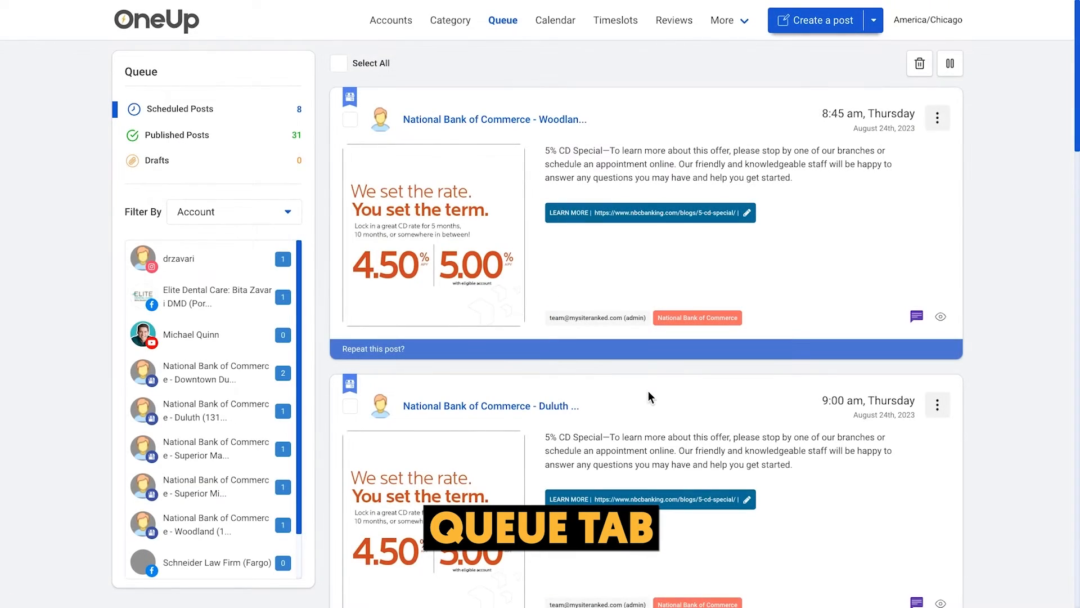
Open the first queued post's editor, duplicate it, then switch to the August 2023 calendar.
{"action": "left_click", "coordinate": [936, 117]}
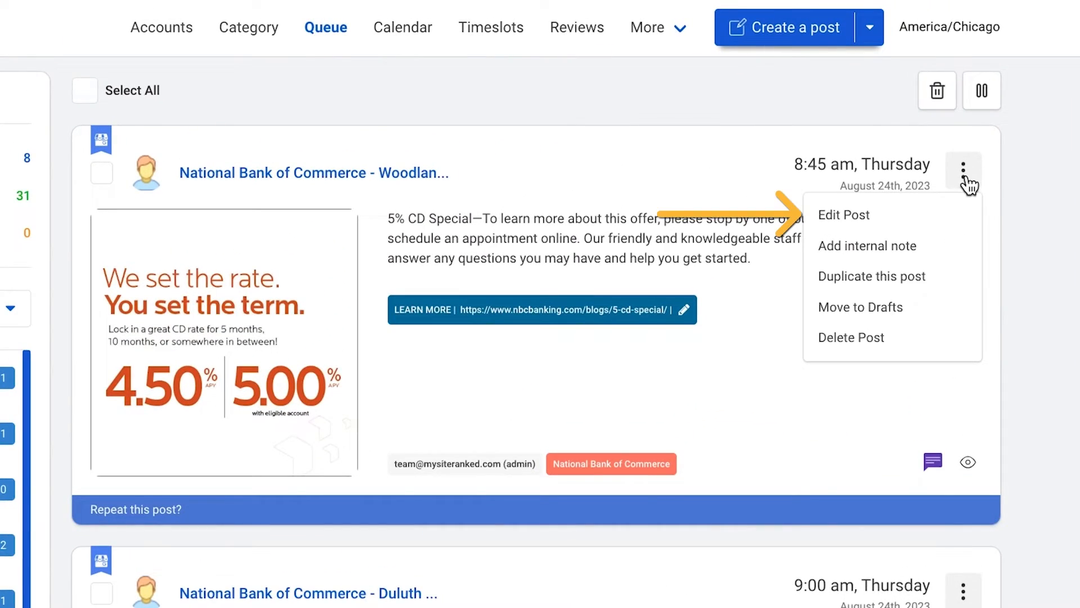
{"action": "left_click", "coordinate": [844, 214]}
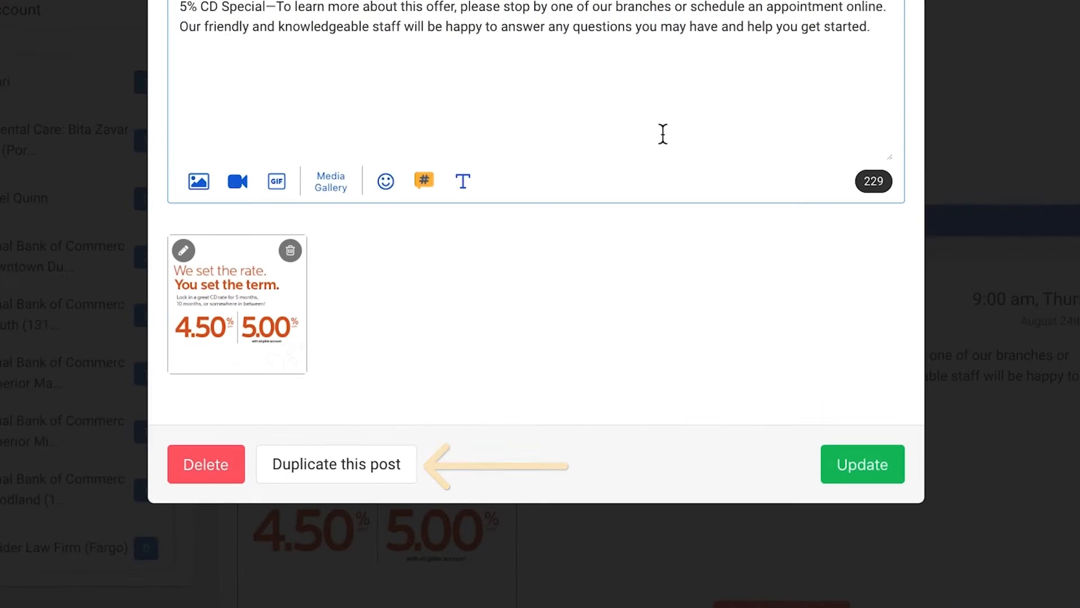
{"action": "mouse_move", "coordinate": [405, 476]}
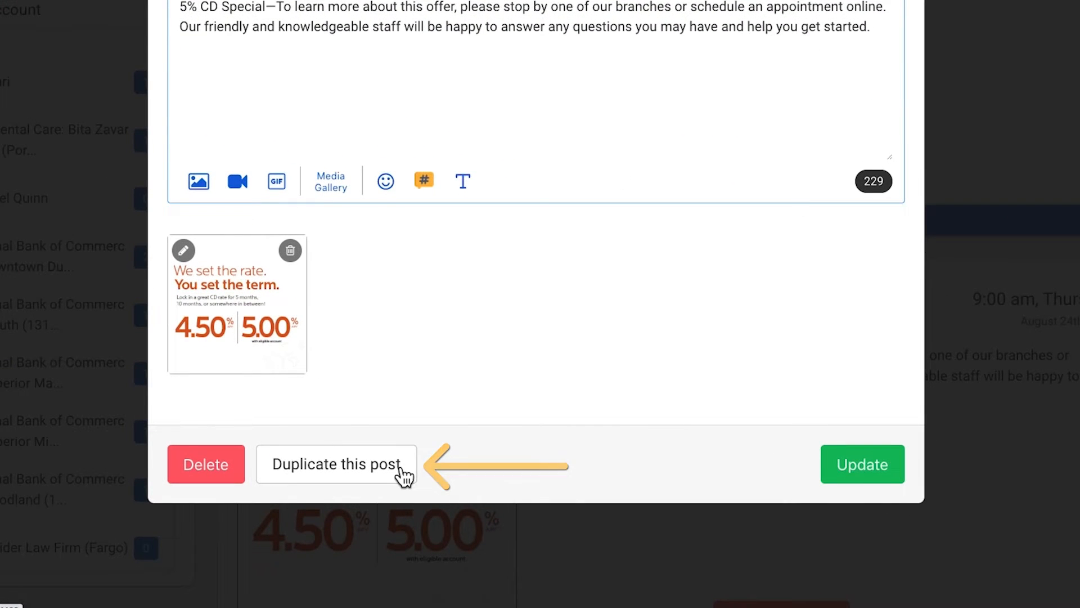
{"action": "left_click", "coordinate": [337, 464]}
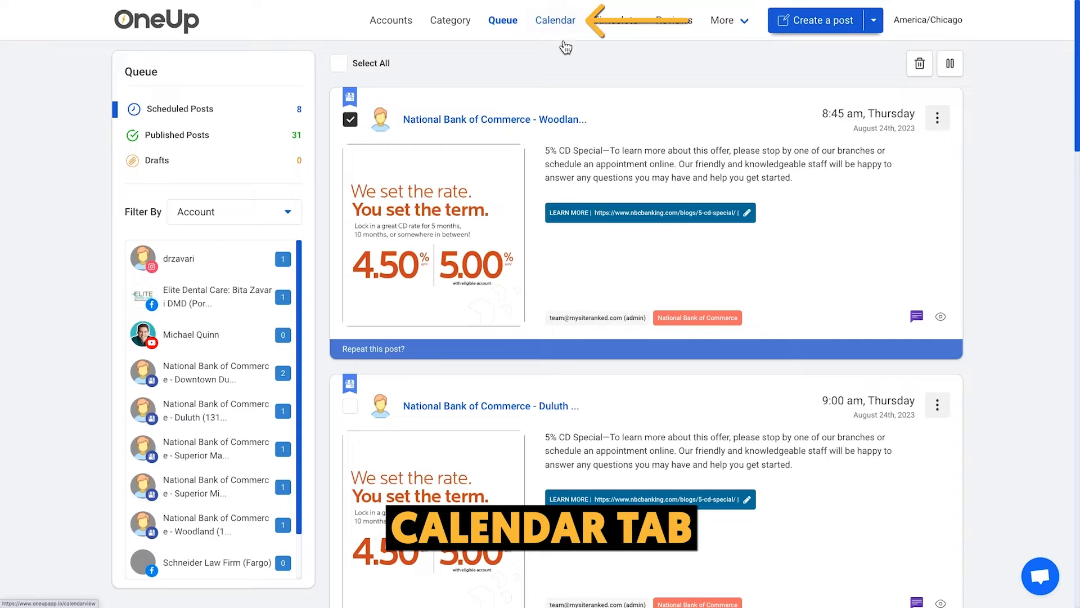
{"action": "left_click", "coordinate": [554, 20]}
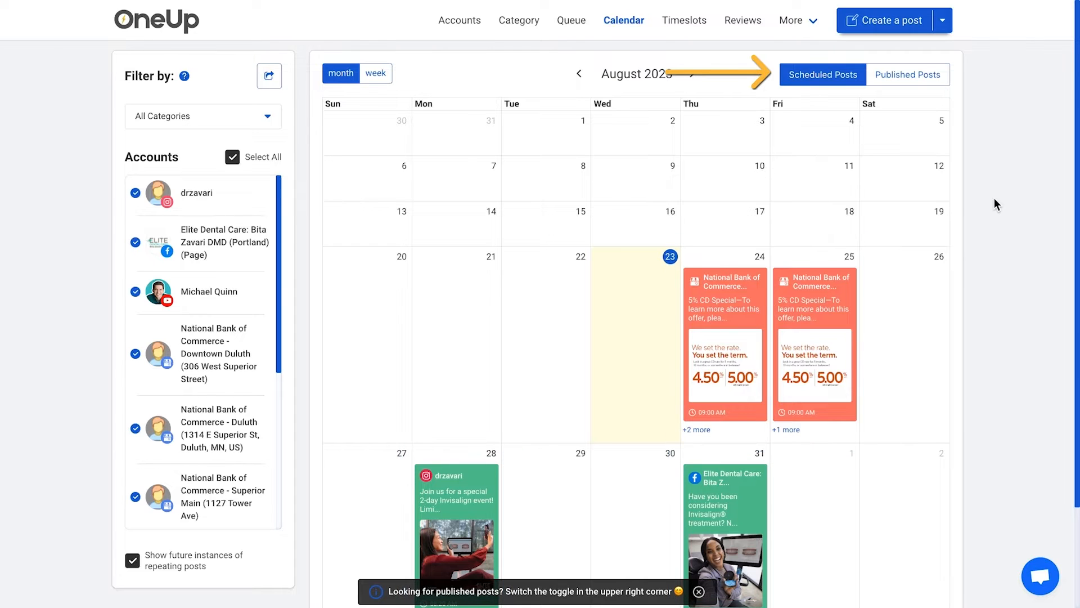
Pick the My Site Ranked category and Facebook group, post as profile, and search for a GIF.
{"action": "left_click", "coordinate": [891, 20]}
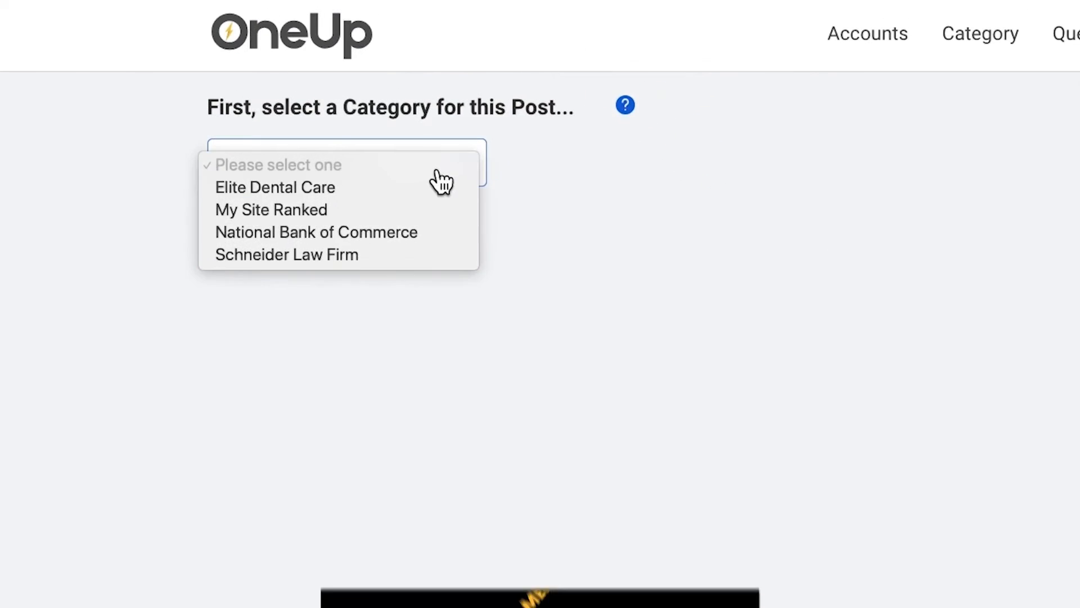
{"action": "left_click", "coordinate": [270, 209]}
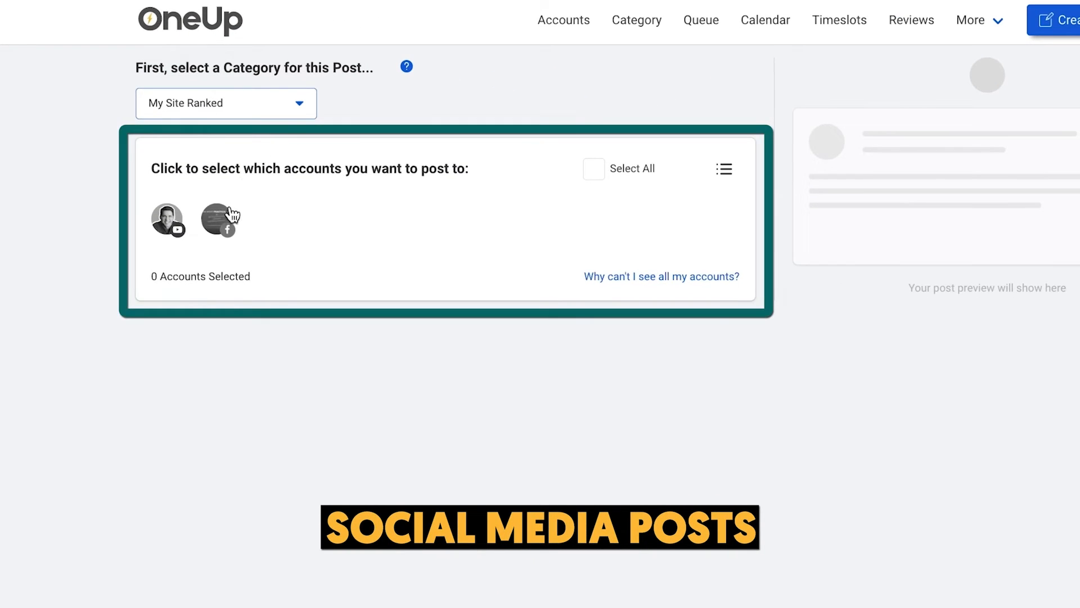
{"action": "left_click", "coordinate": [219, 219]}
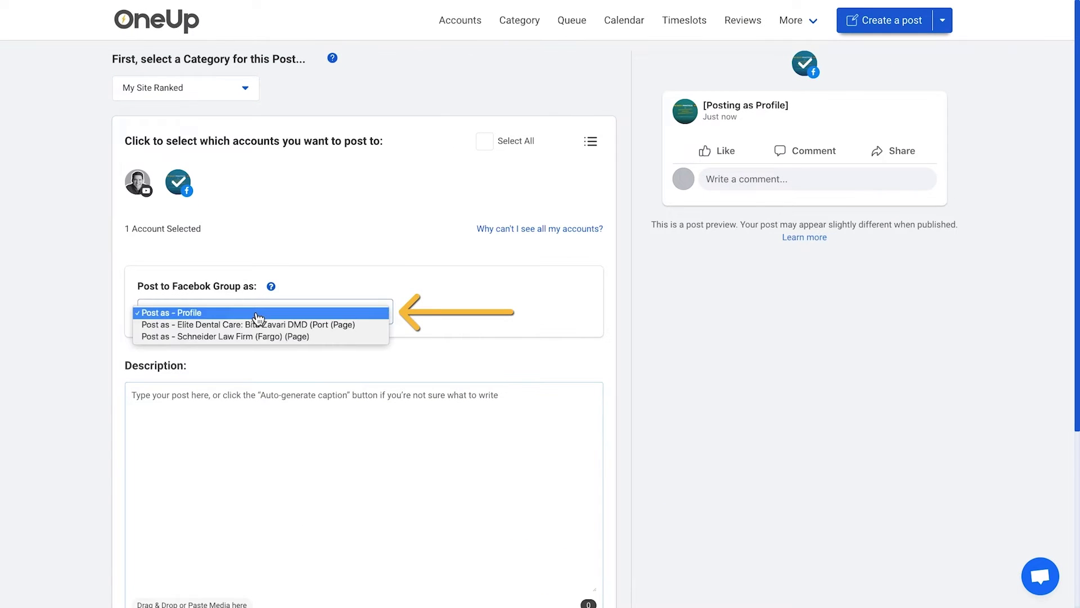
{"action": "left_click", "coordinate": [262, 311]}
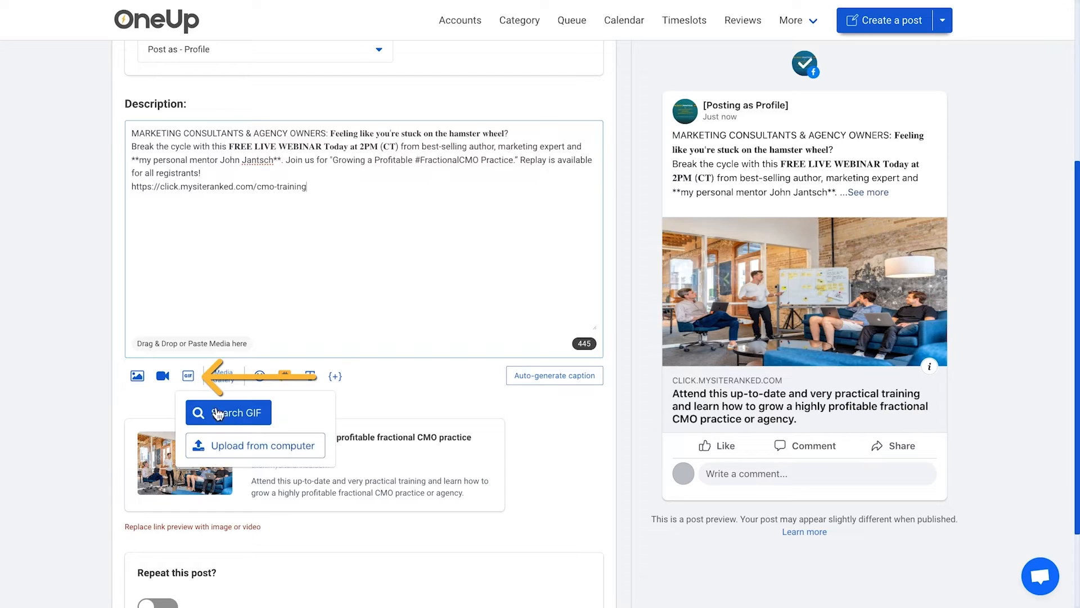
{"action": "left_click", "coordinate": [229, 412]}
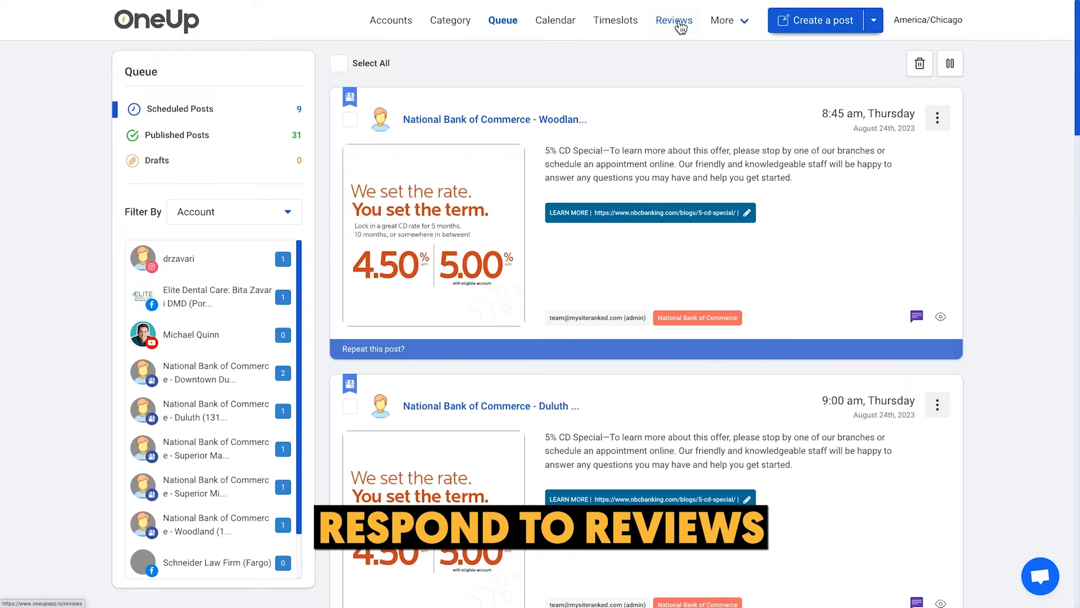
{"action": "mouse_move", "coordinate": [555, 20]}
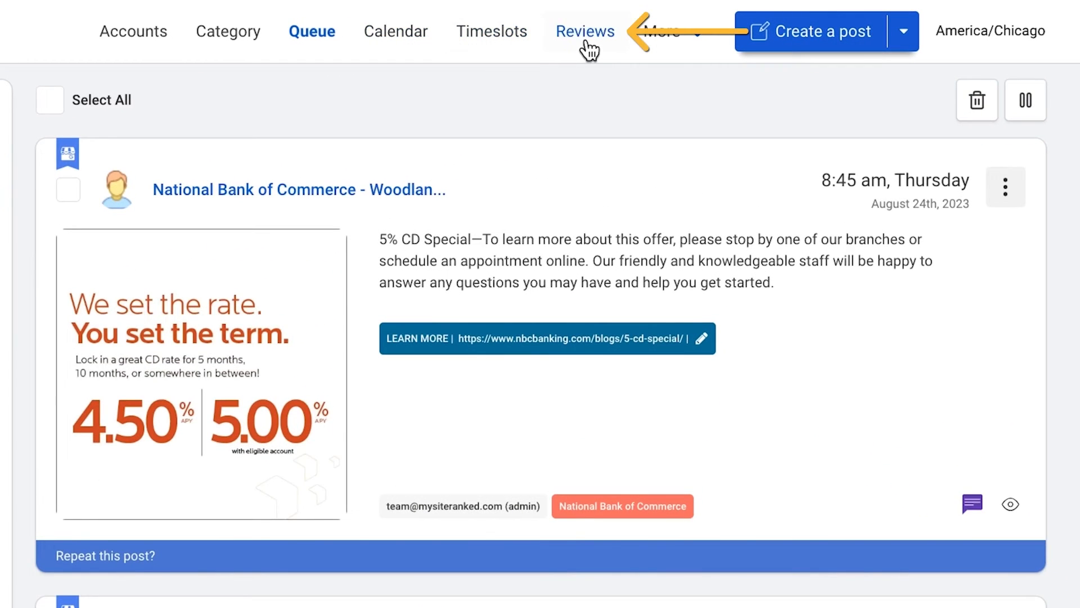
{"action": "left_click", "coordinate": [585, 31]}
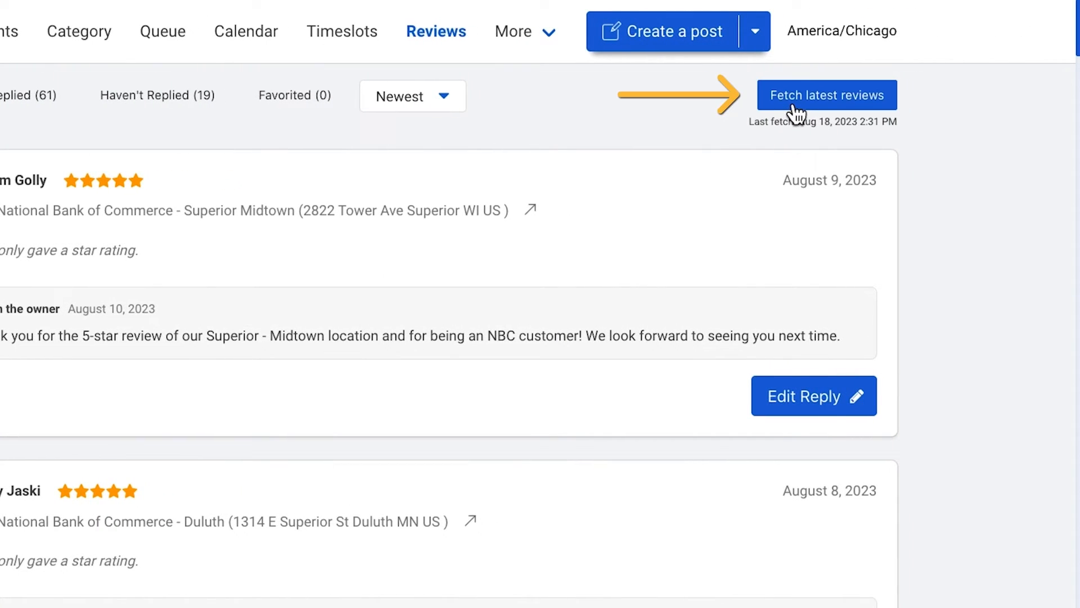
{"action": "left_click", "coordinate": [827, 94]}
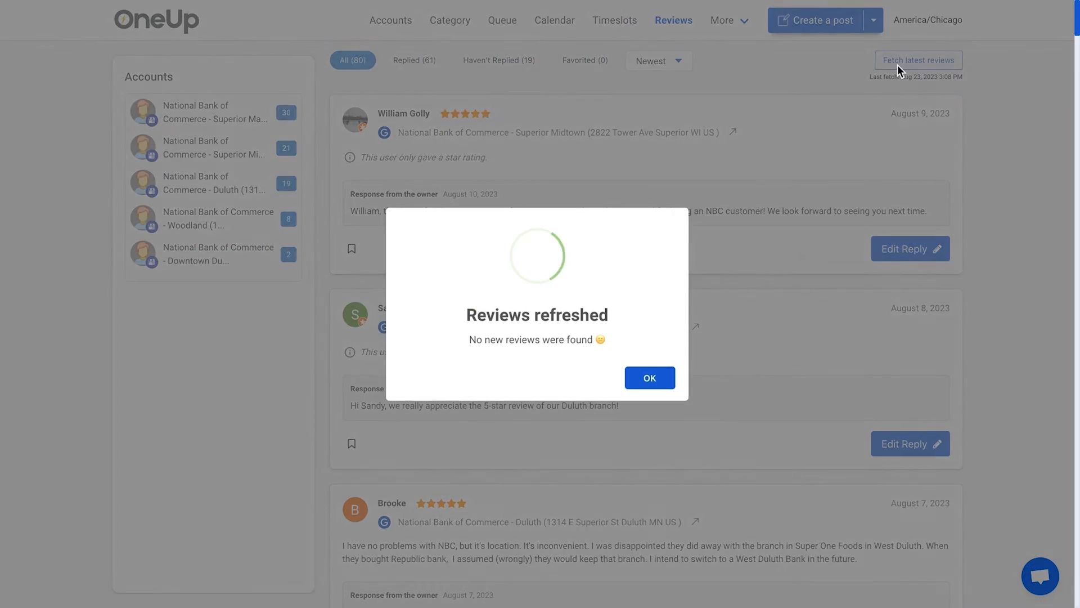
{"action": "left_click", "coordinate": [648, 378]}
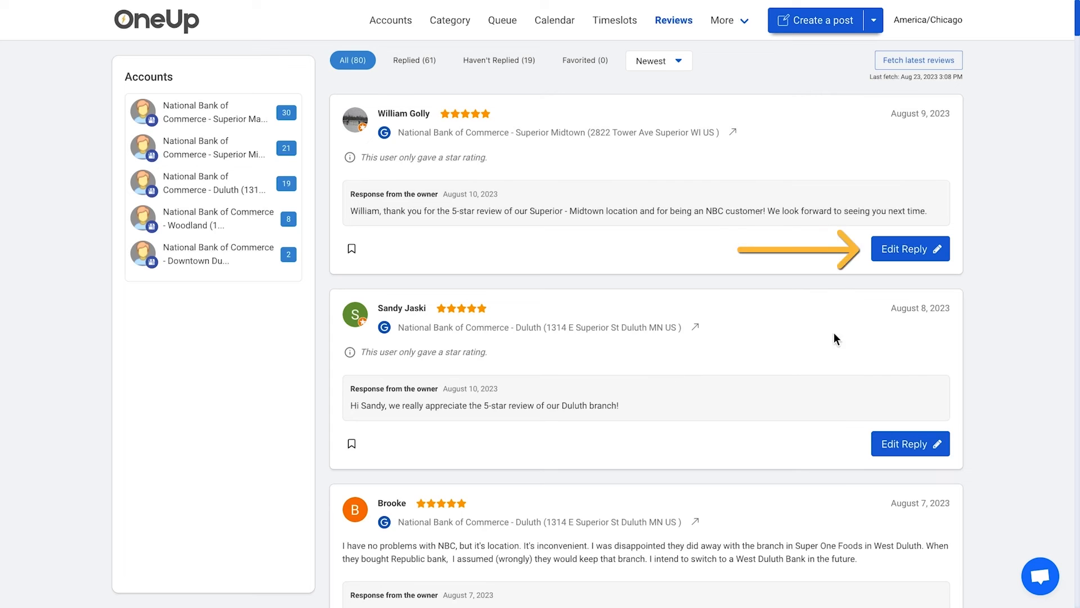
{"action": "left_click", "coordinate": [909, 249]}
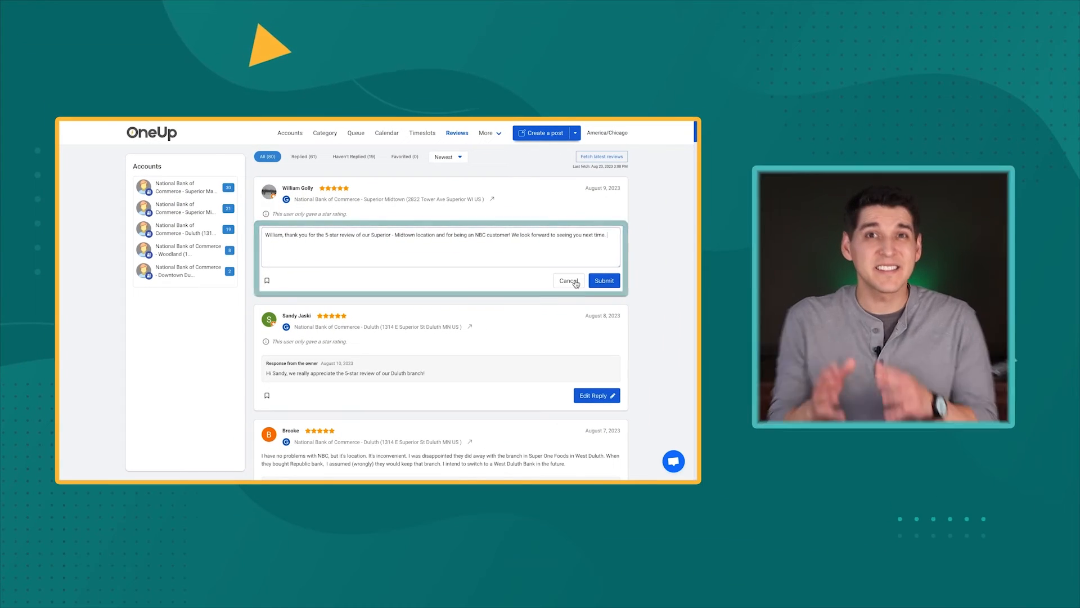
Cancel the reply edit without saving and scroll down the reviews list.
{"action": "left_click", "coordinate": [604, 280]}
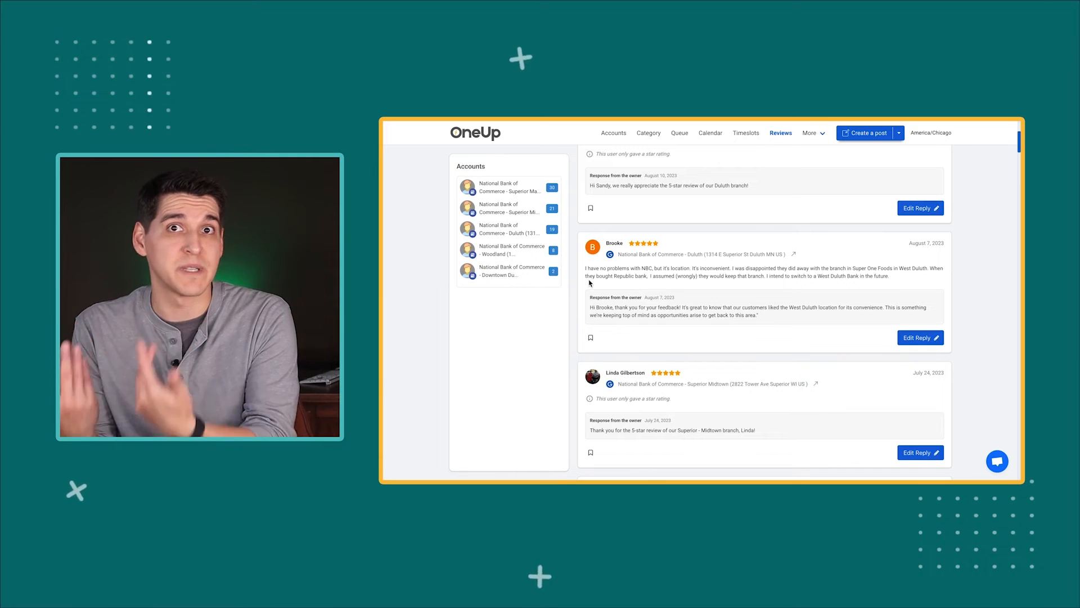
{"action": "scroll", "scroll_direction": "down", "scroll_amount": 3}
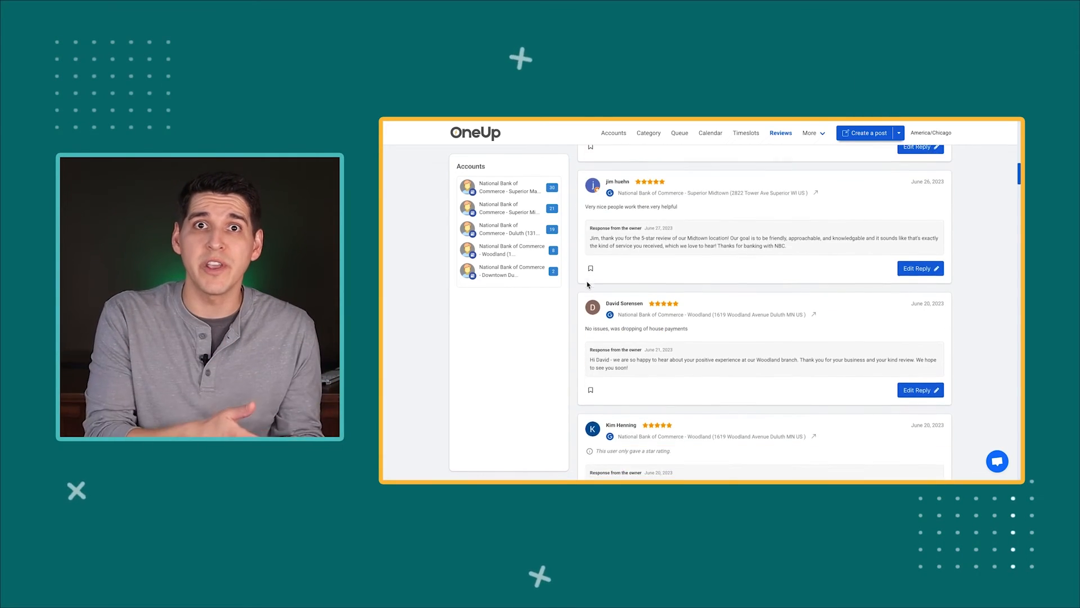
{"action": "scroll", "scroll_direction": "down", "scroll_amount": 3}
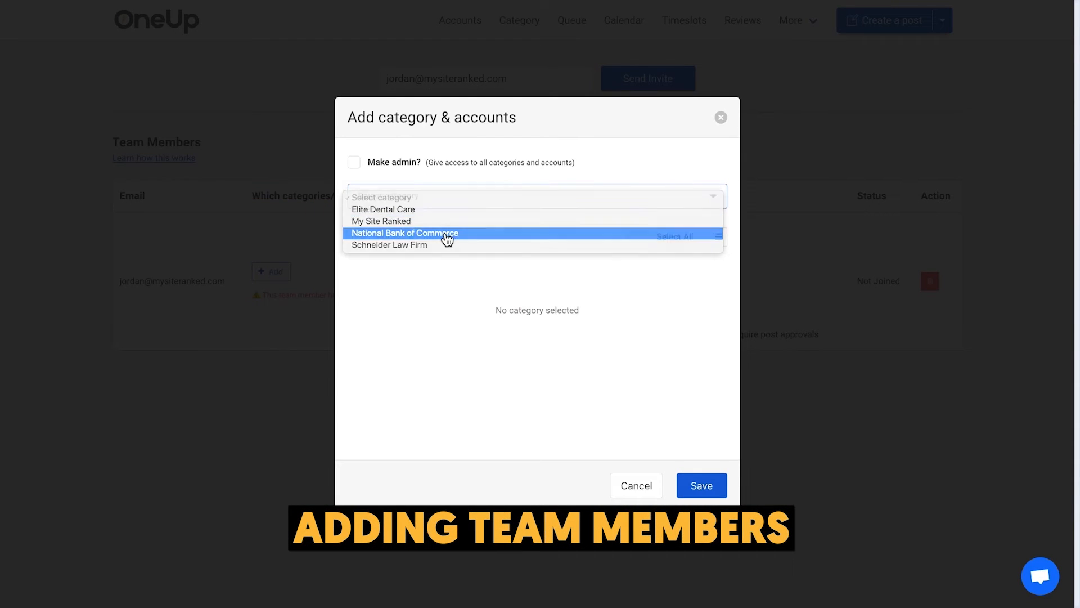
Grant the member all National Bank of Commerce accounts, save, and require post approvals.
{"action": "left_click", "coordinate": [405, 233]}
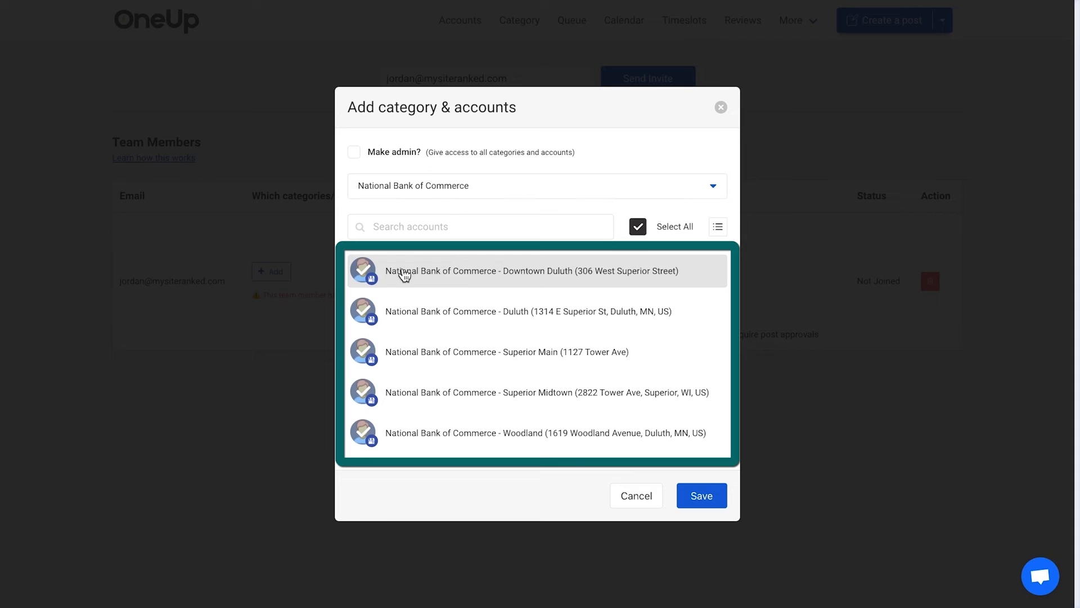
{"action": "mouse_move", "coordinate": [474, 369]}
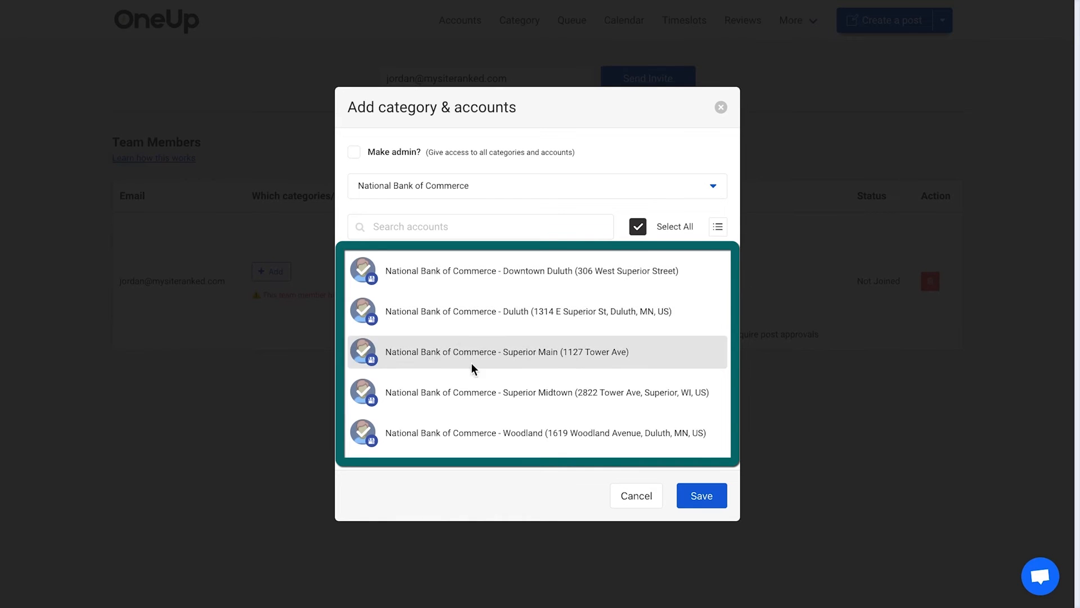
{"action": "left_click", "coordinate": [701, 495]}
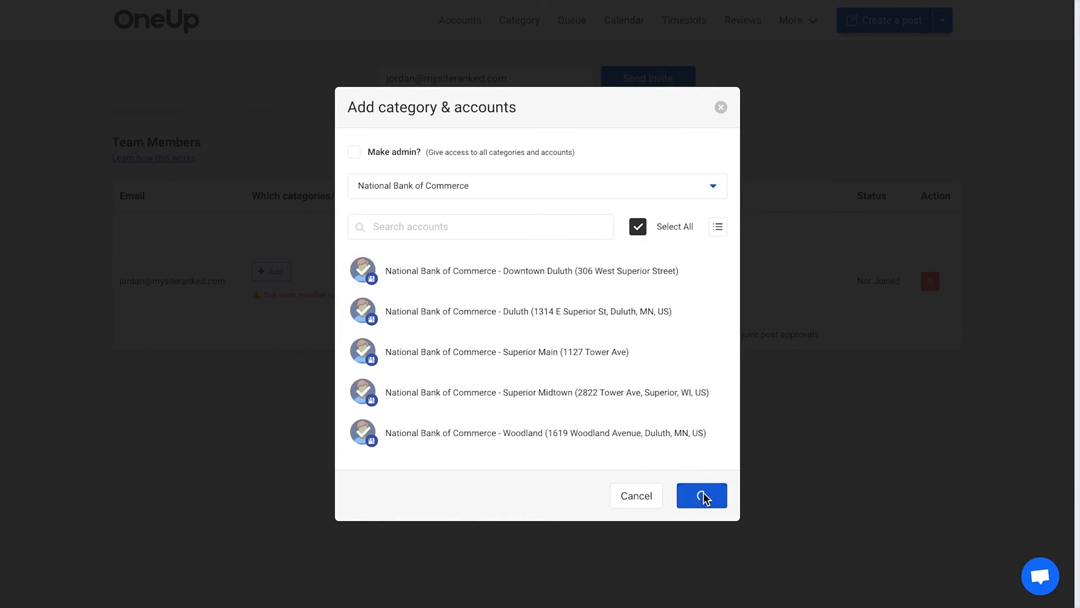
{"action": "left_click", "coordinate": [701, 495]}
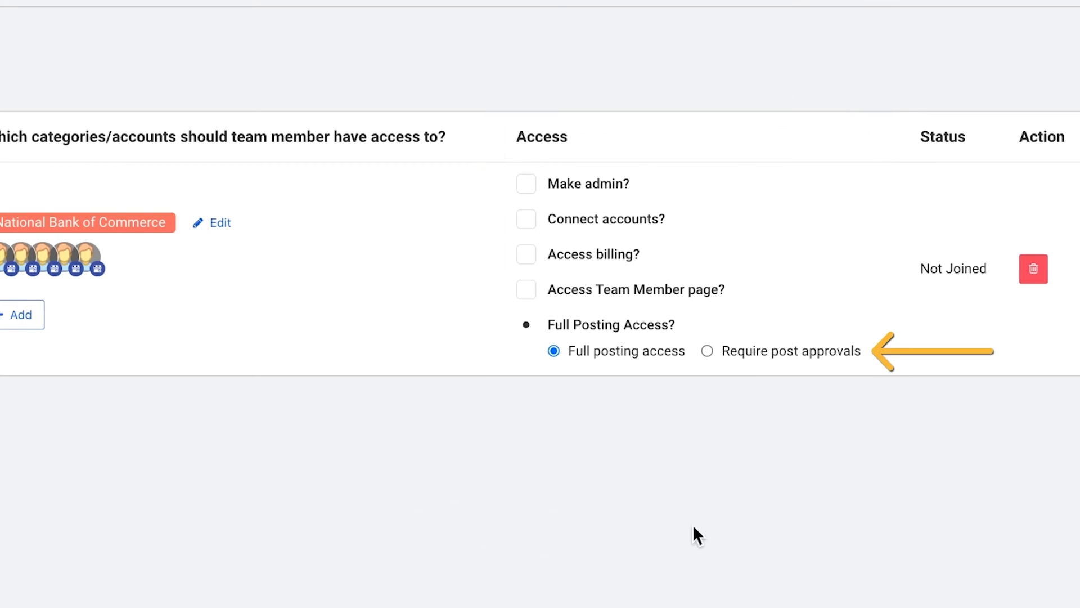
{"action": "left_click", "coordinate": [707, 351]}
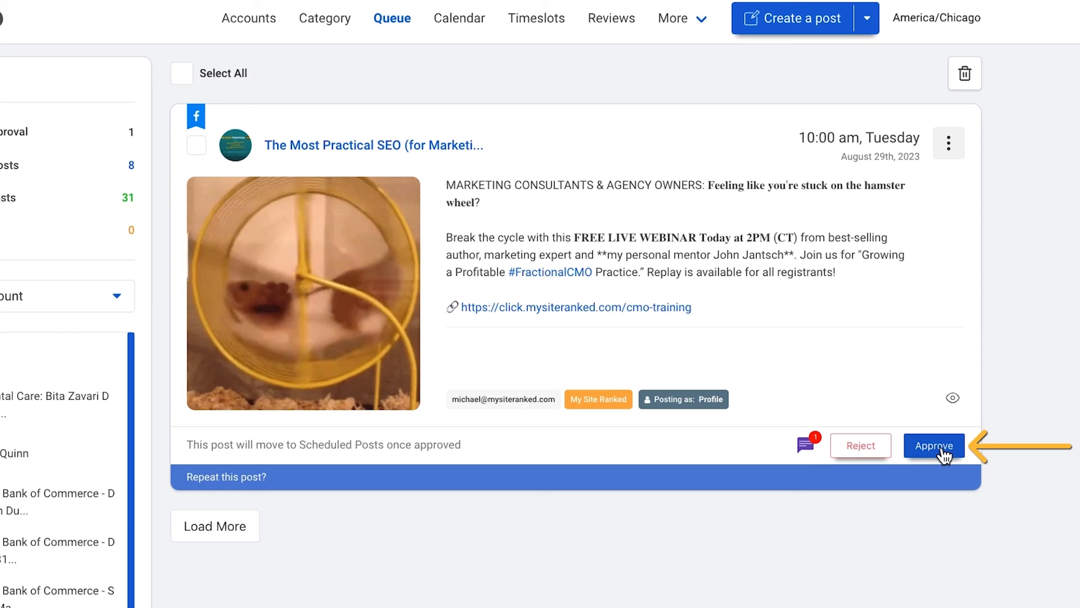
Approve the pending webinar post in the Queue's awaiting-approval list.
{"action": "left_click", "coordinate": [933, 445]}
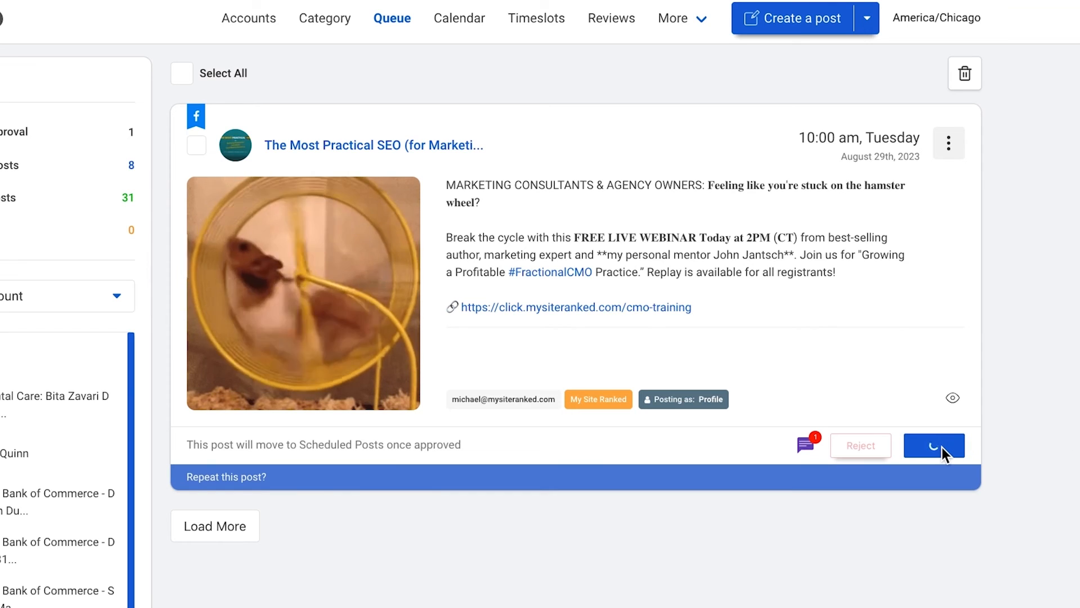